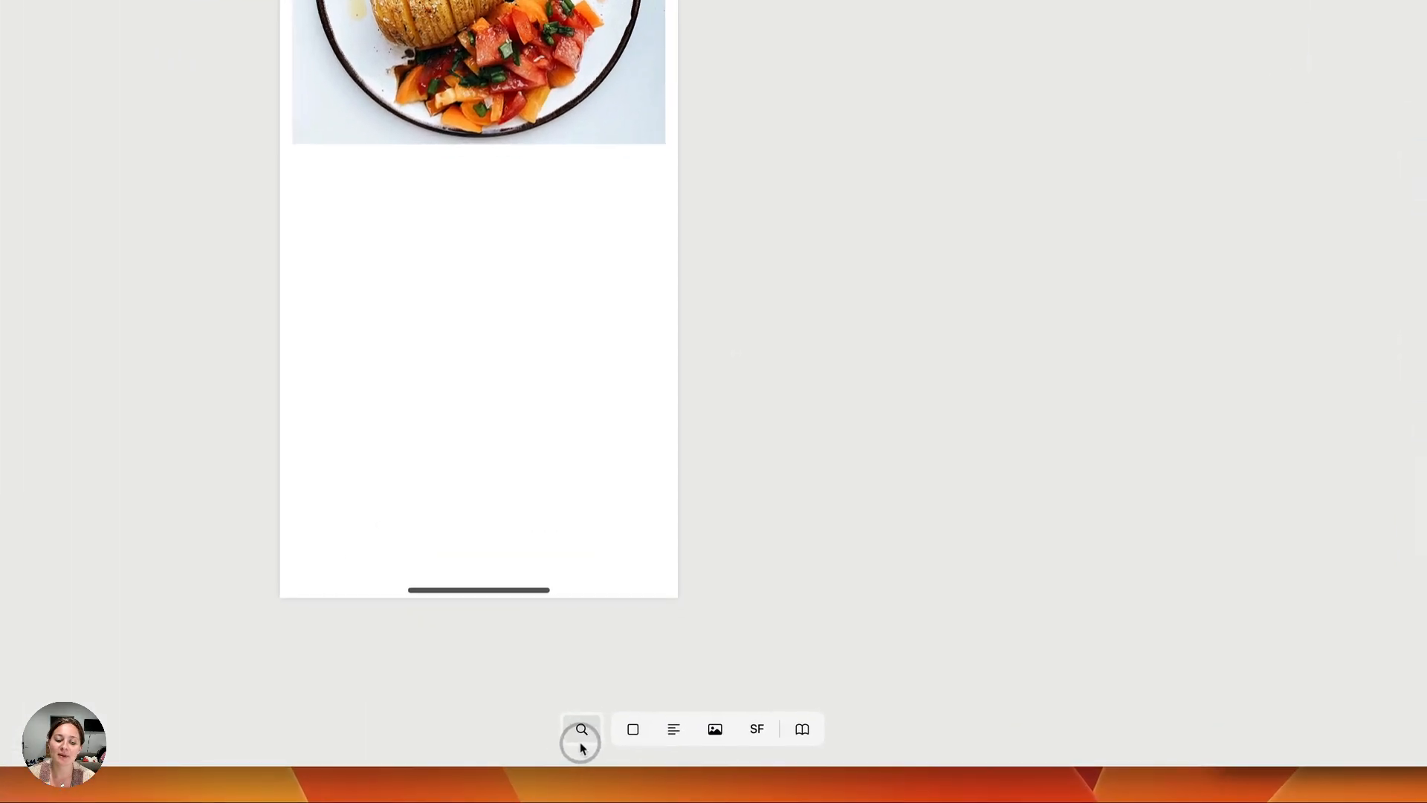
- Bring up the library of iOS controls from the bottom toolbar
{"action": "left_click", "coordinate": [579, 729]}
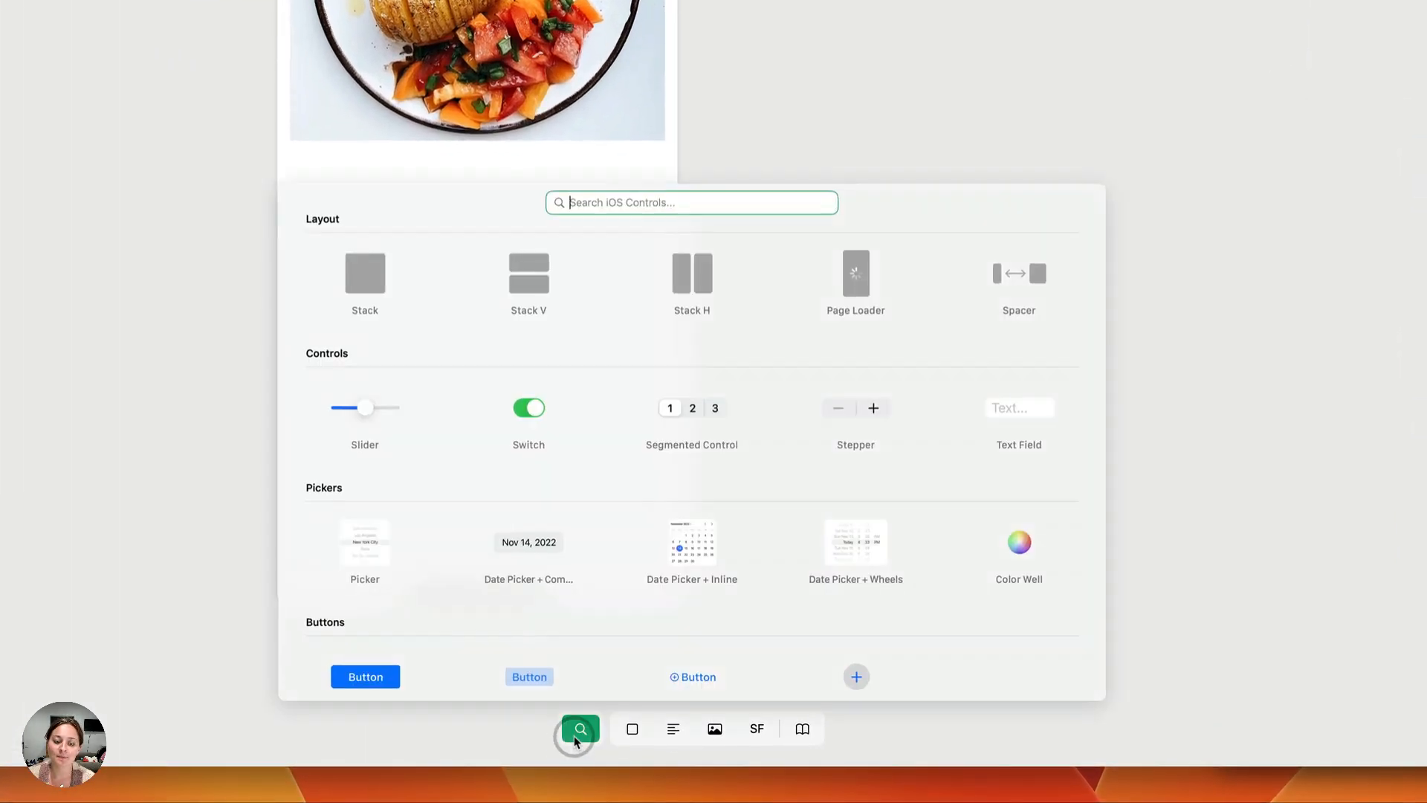
{"action": "mouse_move", "coordinate": [669, 383]}
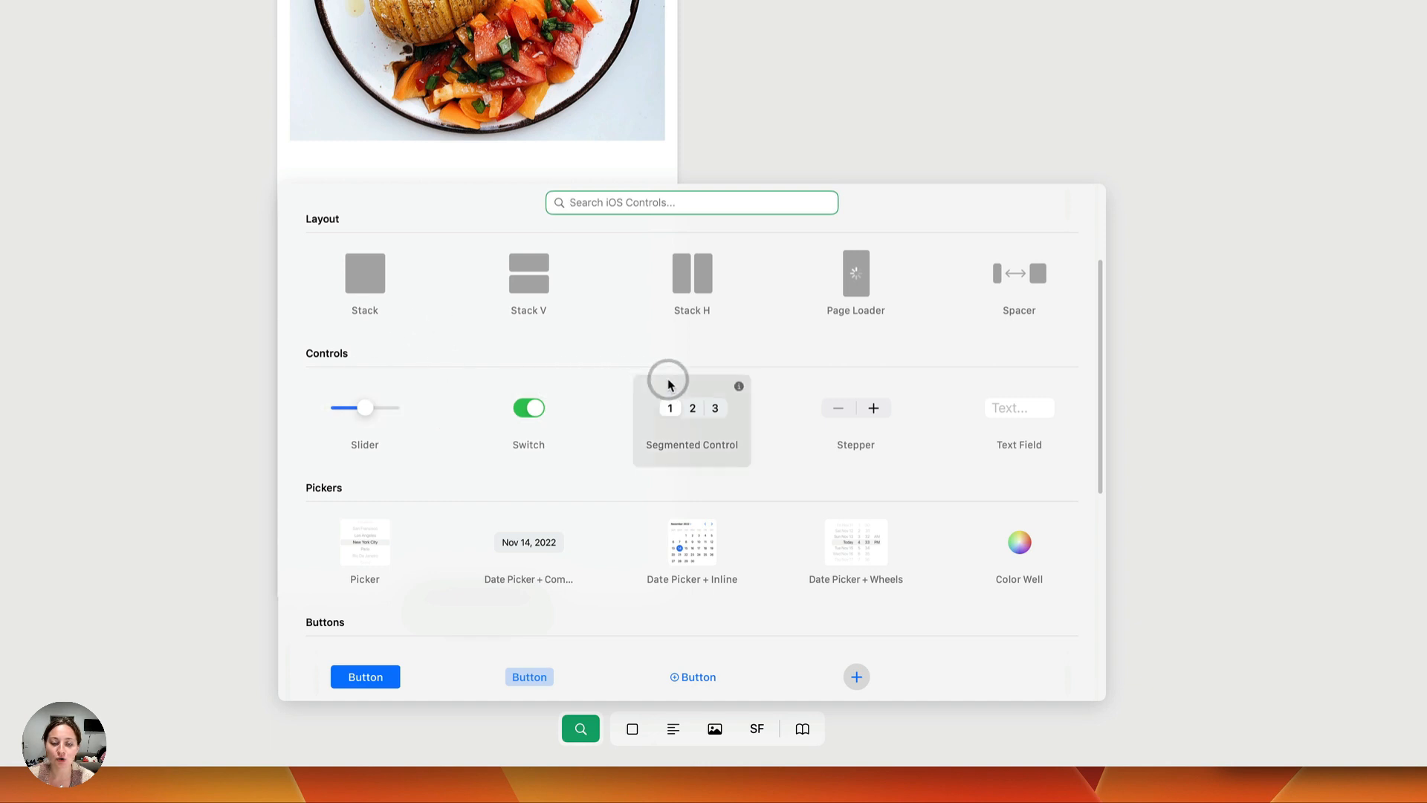
{"action": "mouse_move", "coordinate": [716, 432]}
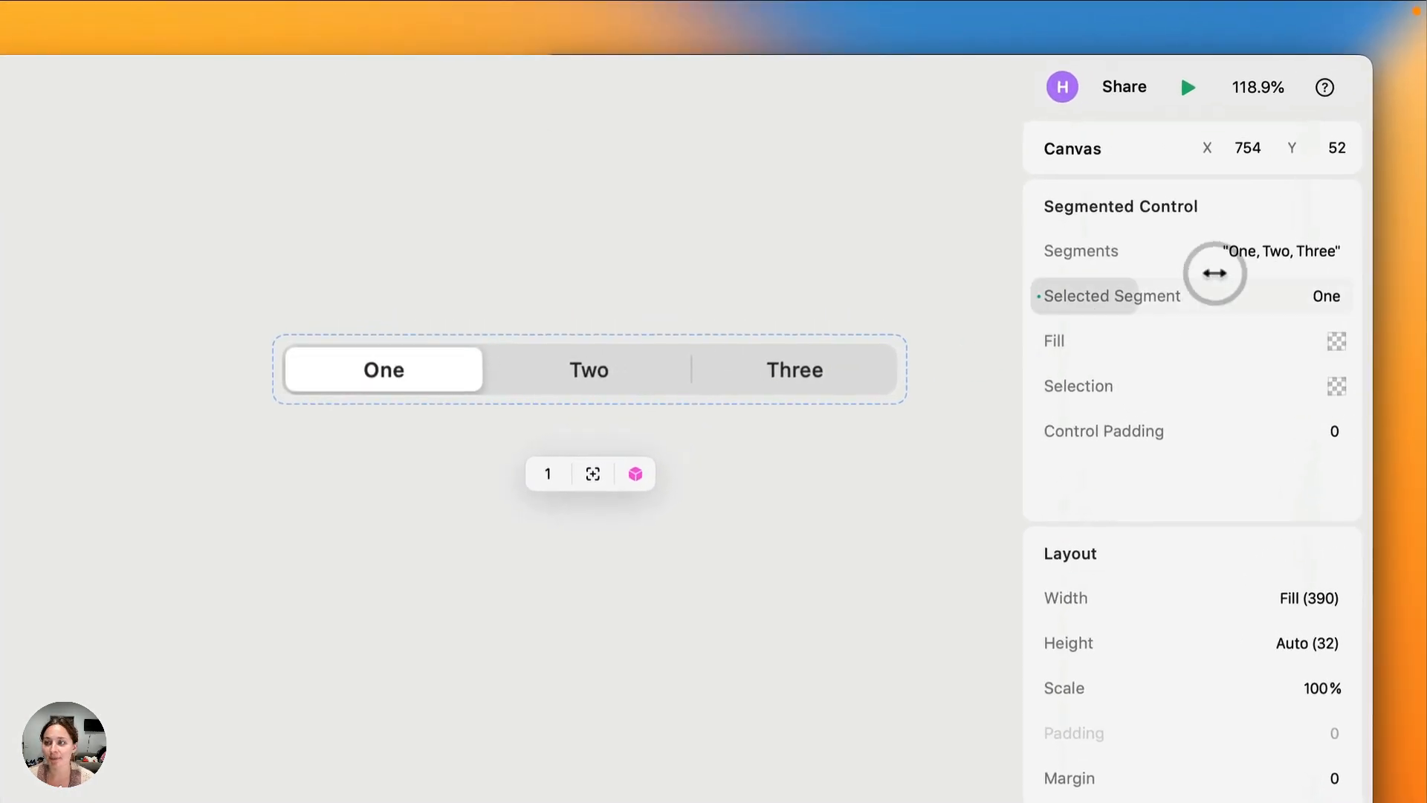
{"action": "mouse_move", "coordinate": [1231, 258]}
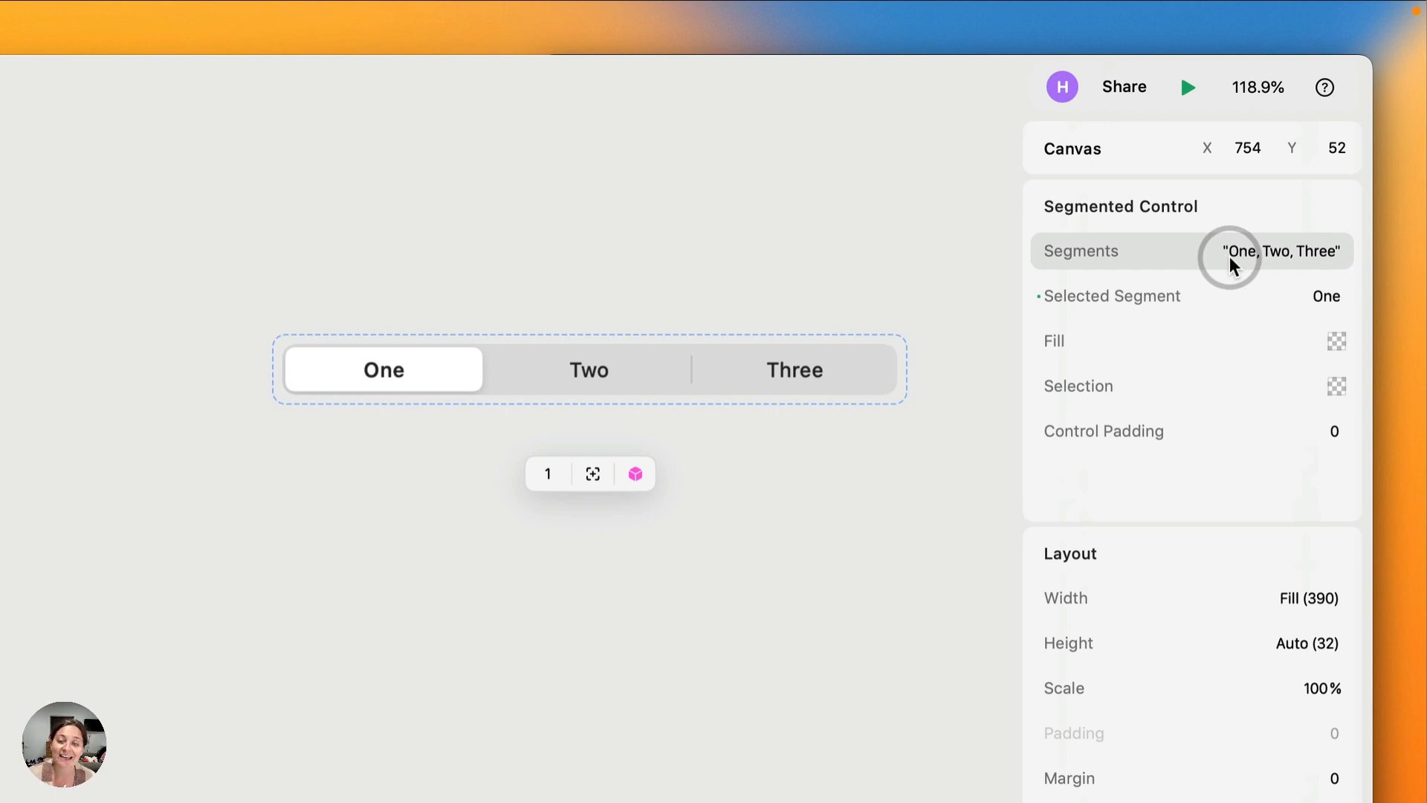
{"action": "mouse_move", "coordinate": [1291, 254]}
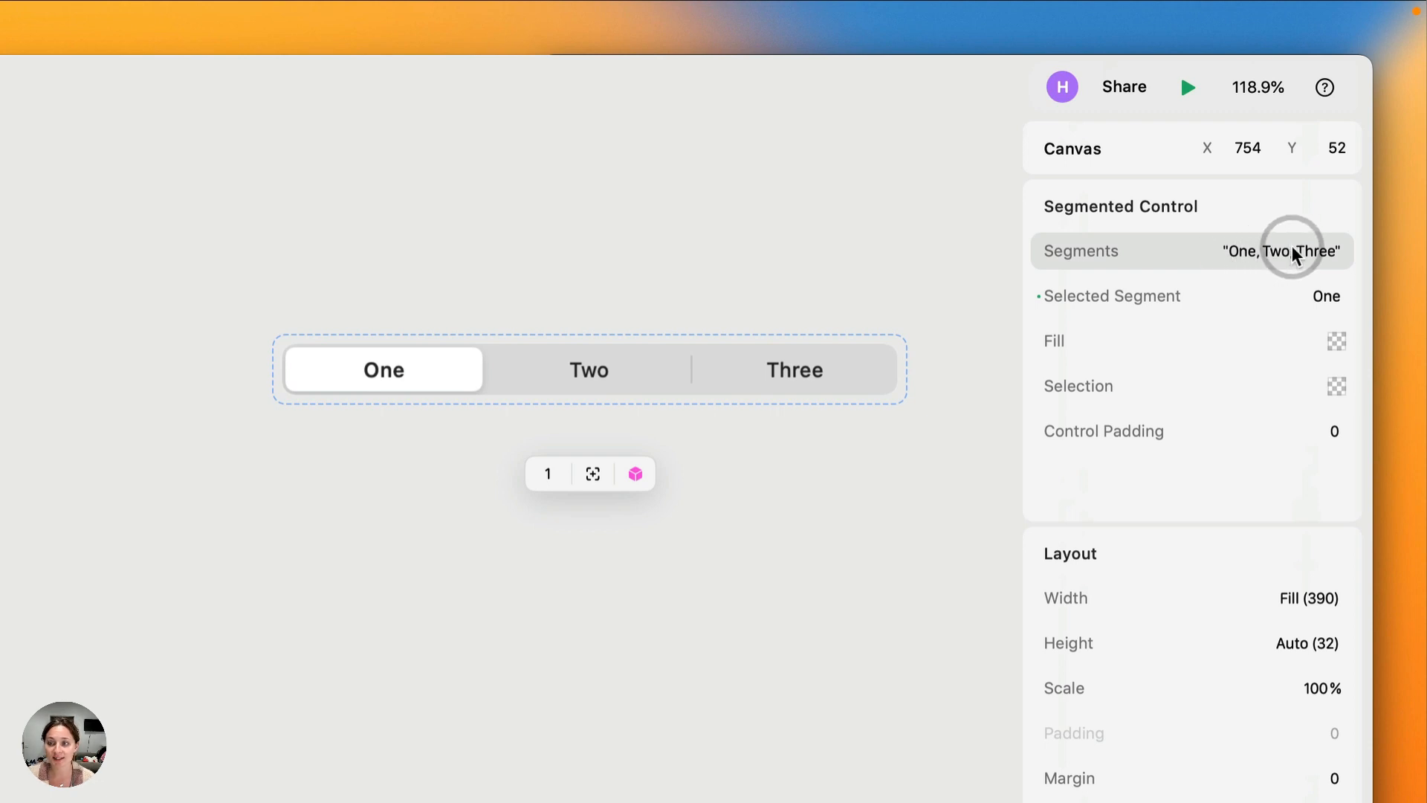
- Edit the Segments list, trimming to One then trying names like hello, hi, hey, hiiii
{"action": "left_click", "coordinate": [1280, 249]}
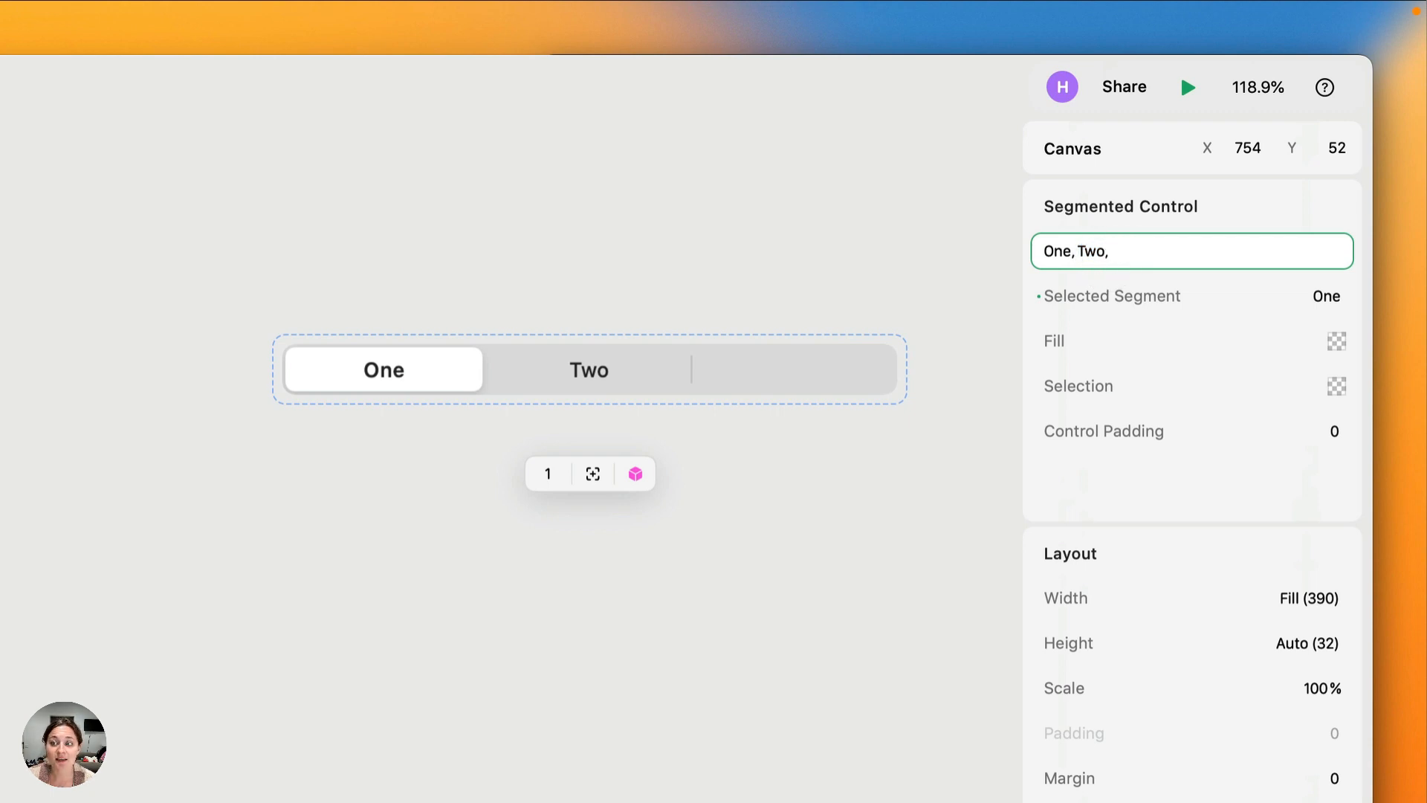
{"action": "key", "text": "Backspace"}
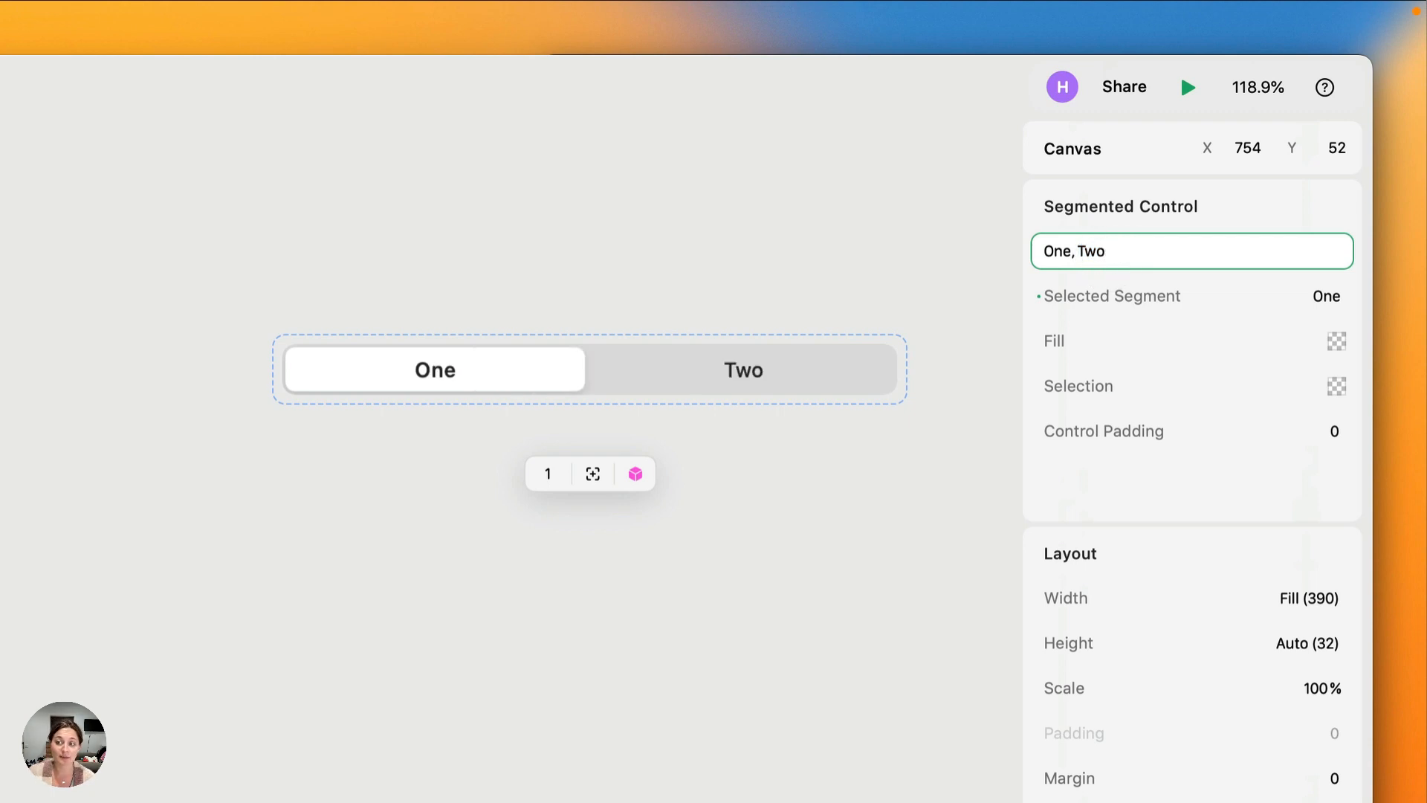
{"action": "left_click", "coordinate": [1080, 249]}
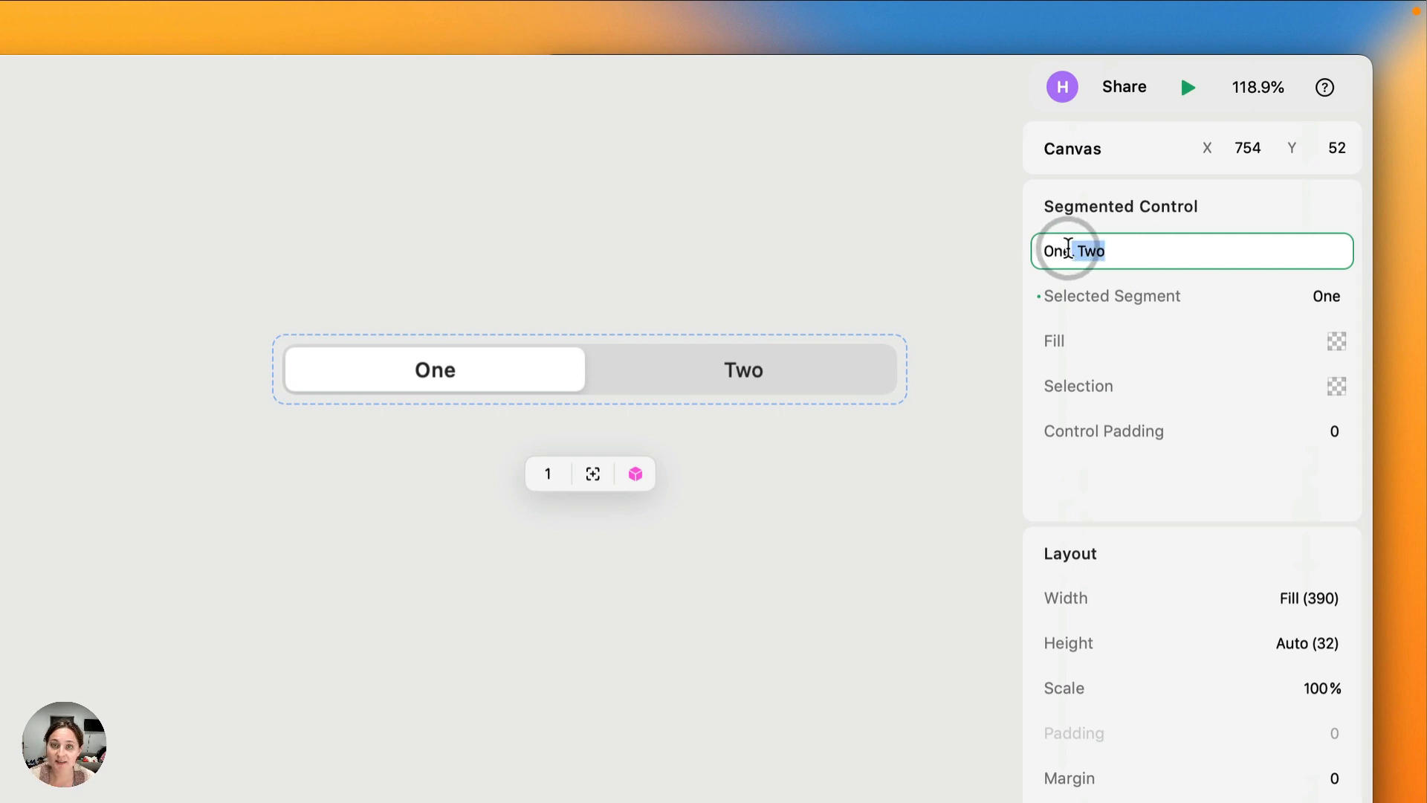
{"action": "type", "text": "One"}
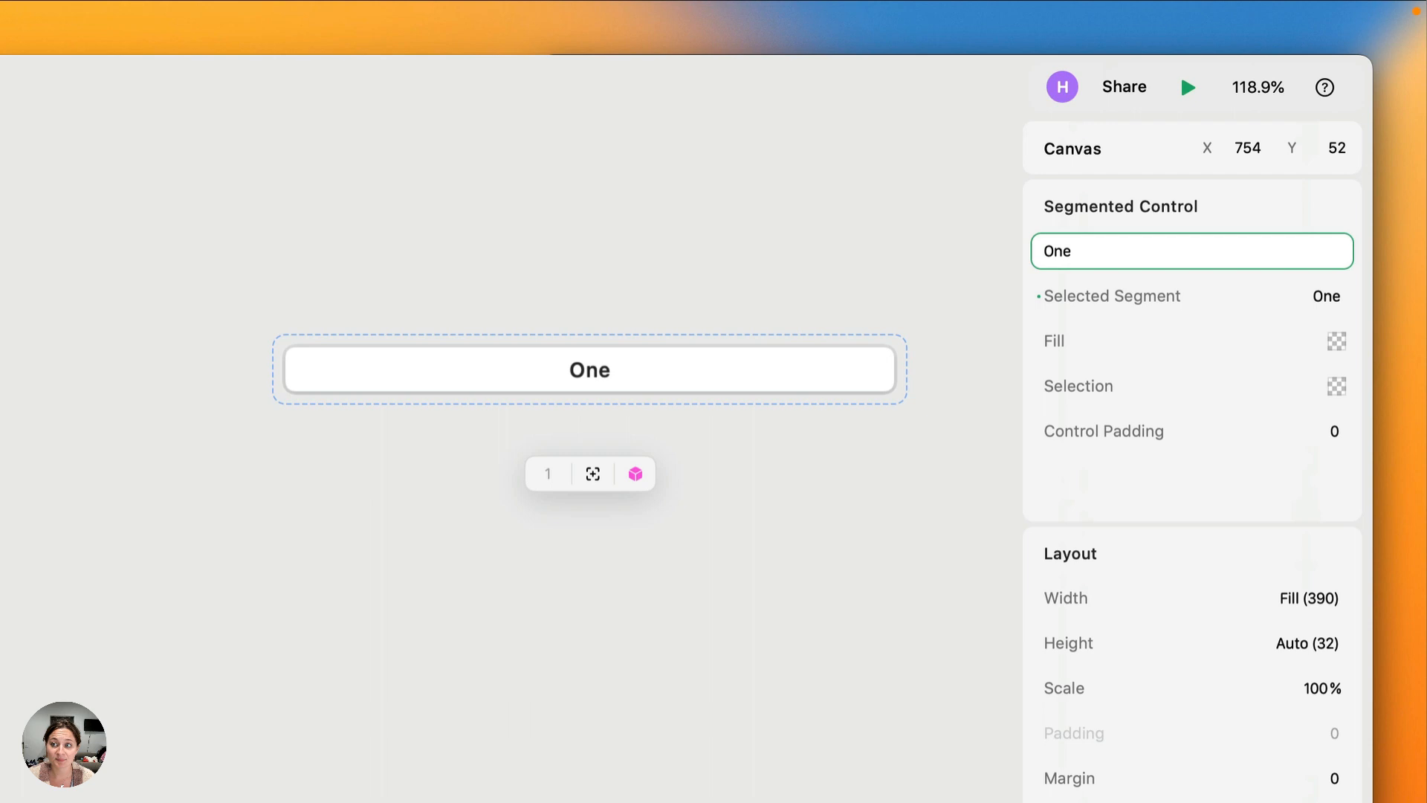
{"action": "left_click", "coordinate": [1137, 249]}
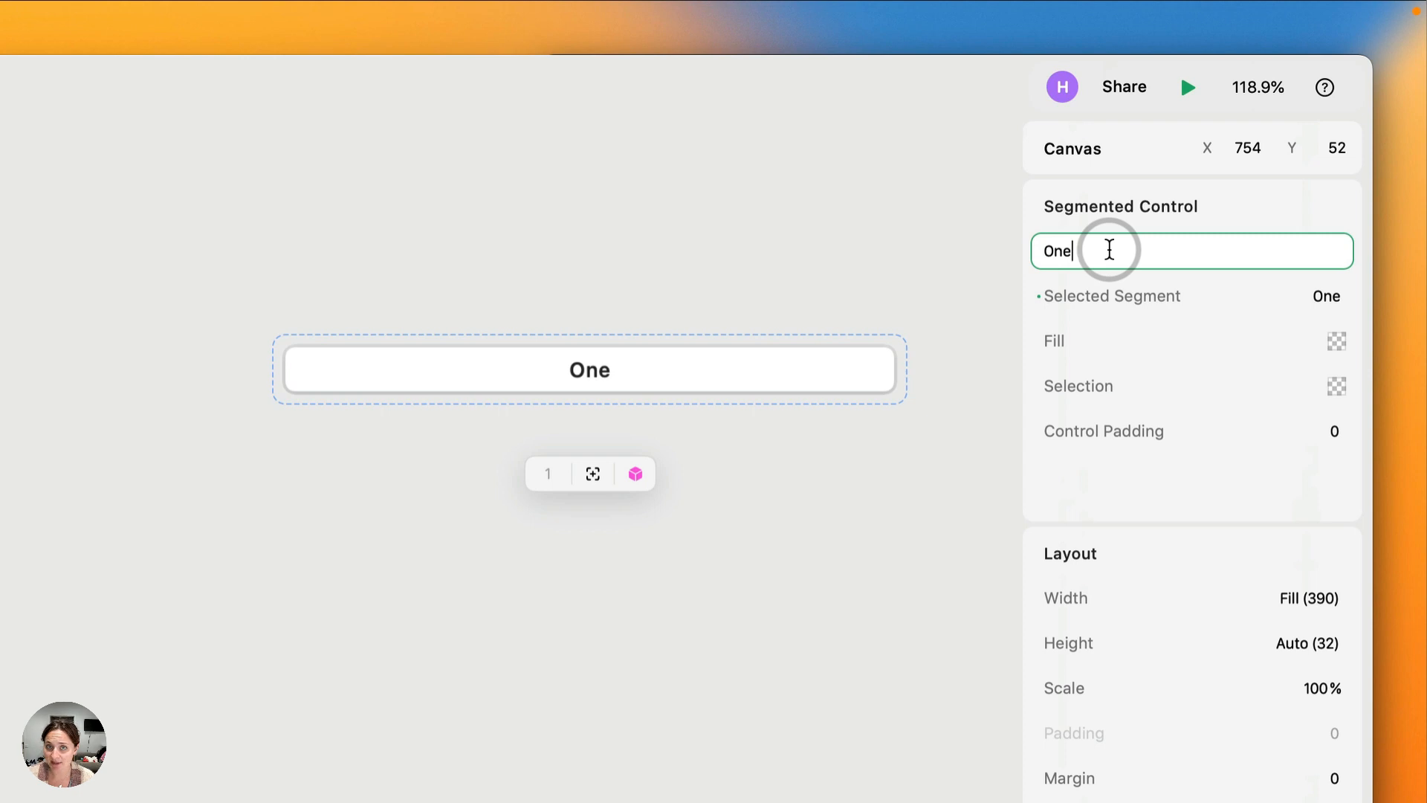
{"action": "type", "text": ", hello, hi, hey,"}
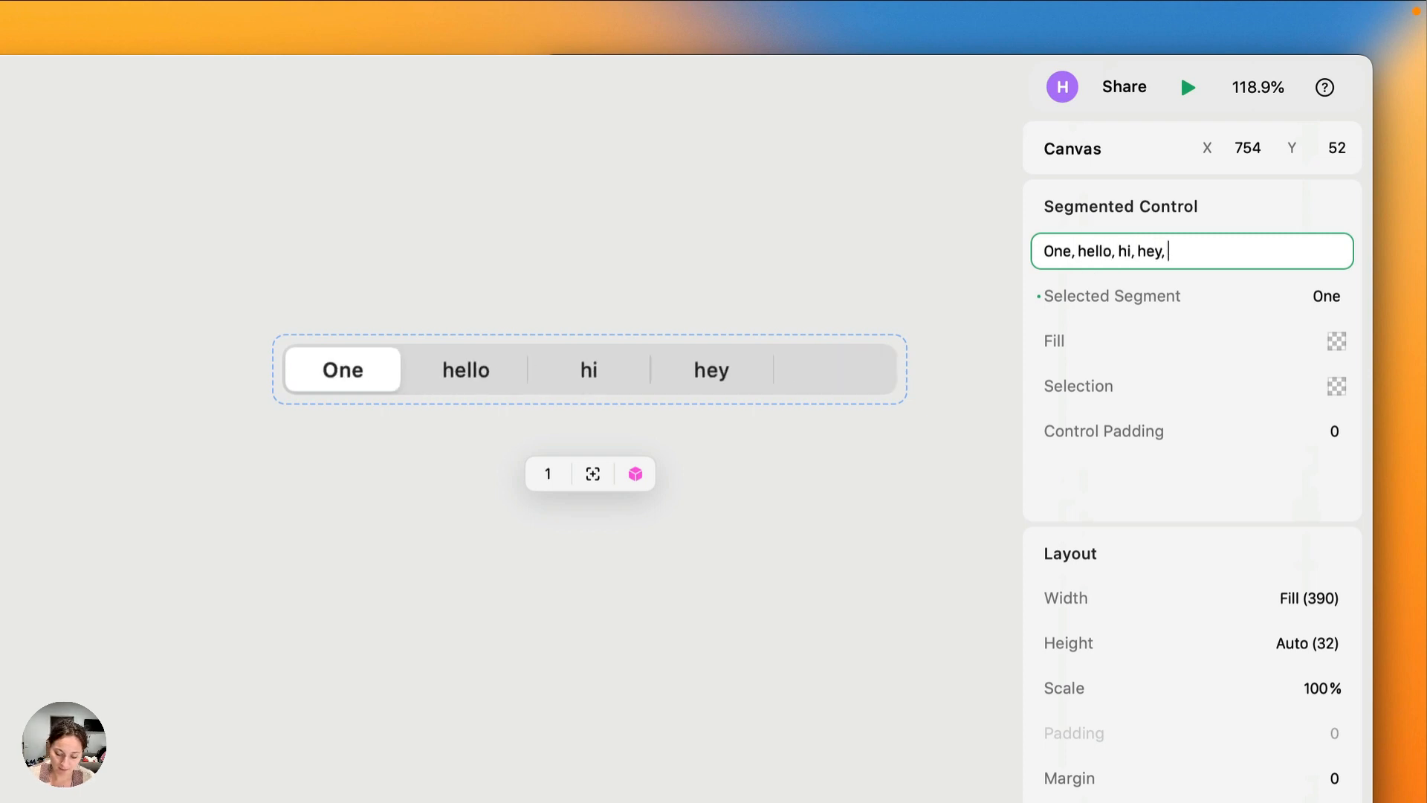
{"action": "type", "text": "hiiii, hello"}
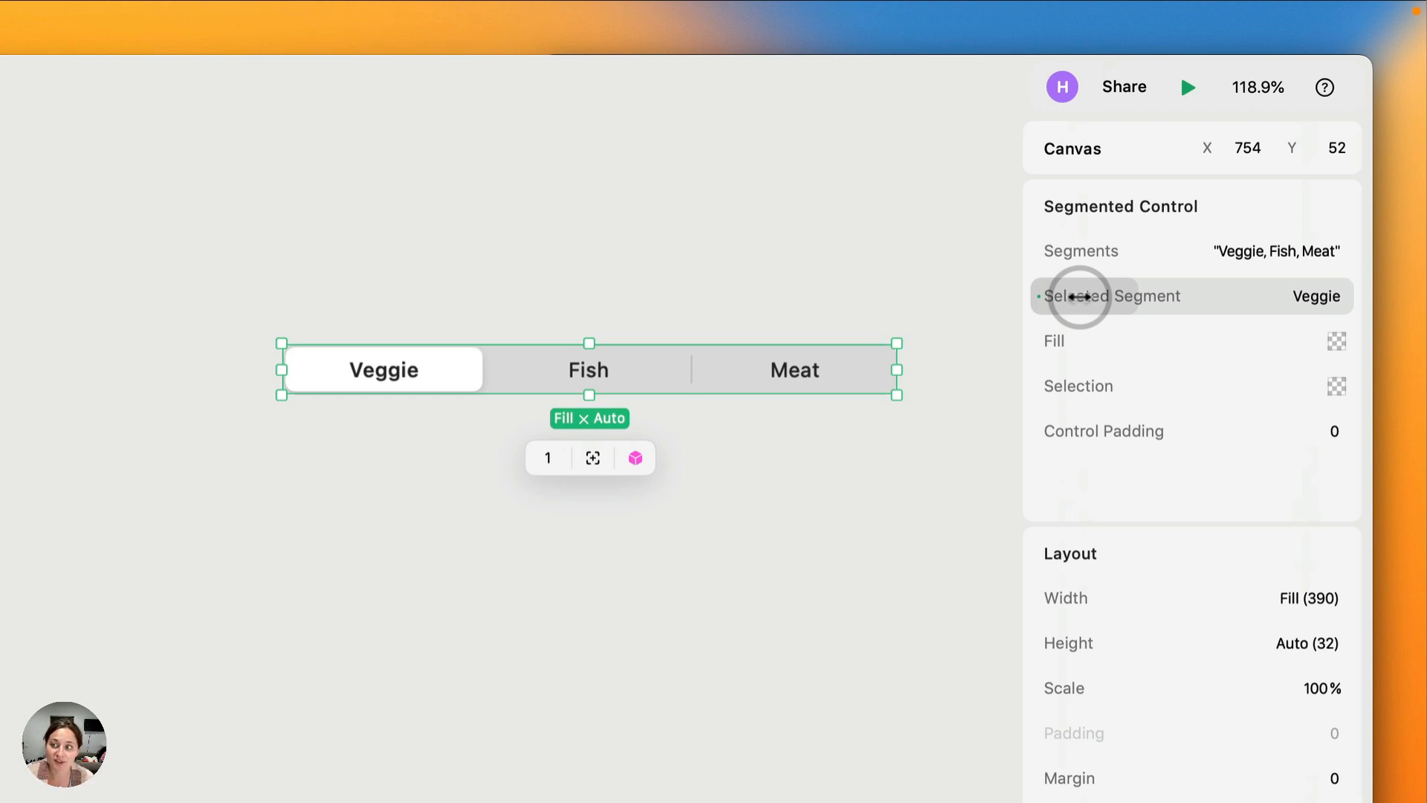
{"action": "mouse_move", "coordinate": [1110, 300]}
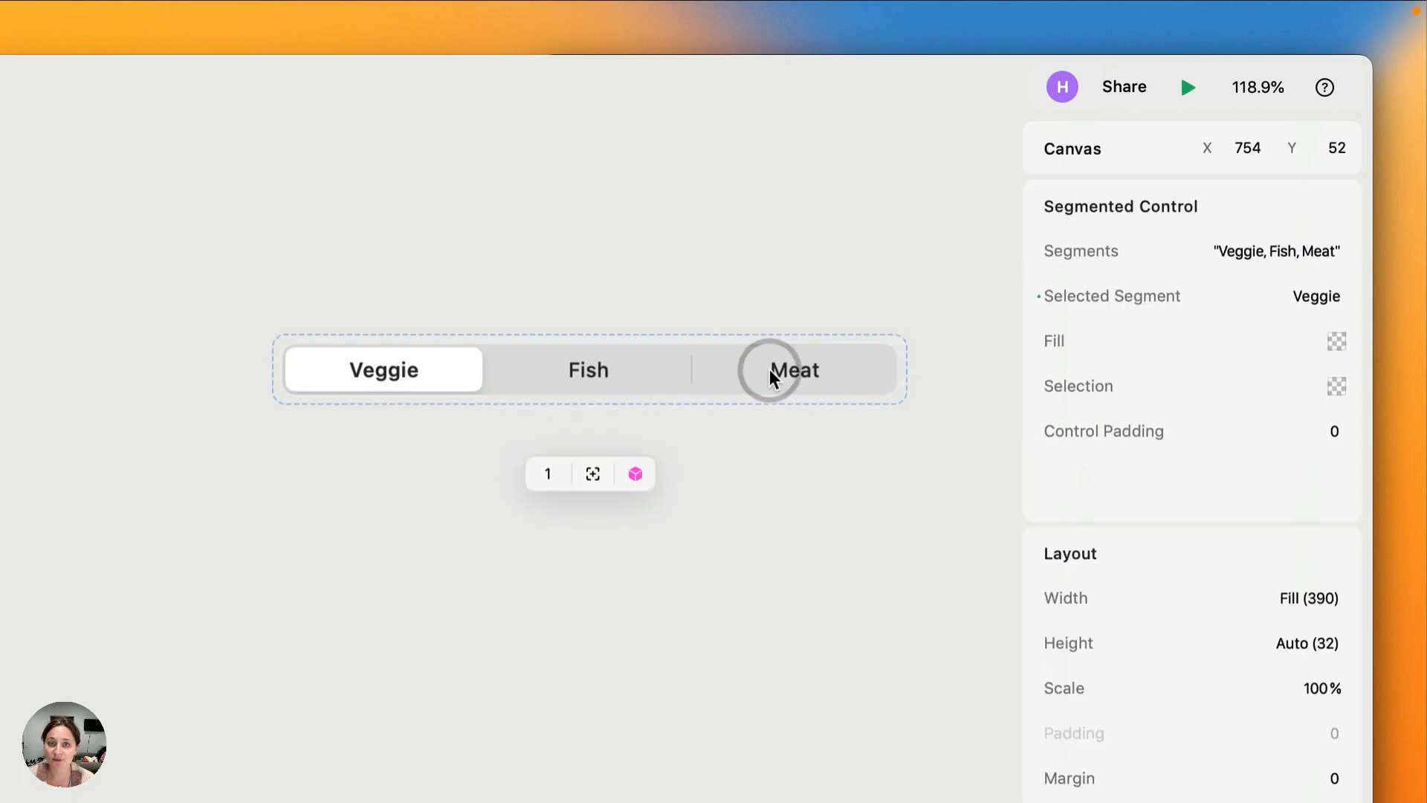
{"action": "mouse_move", "coordinate": [758, 375]}
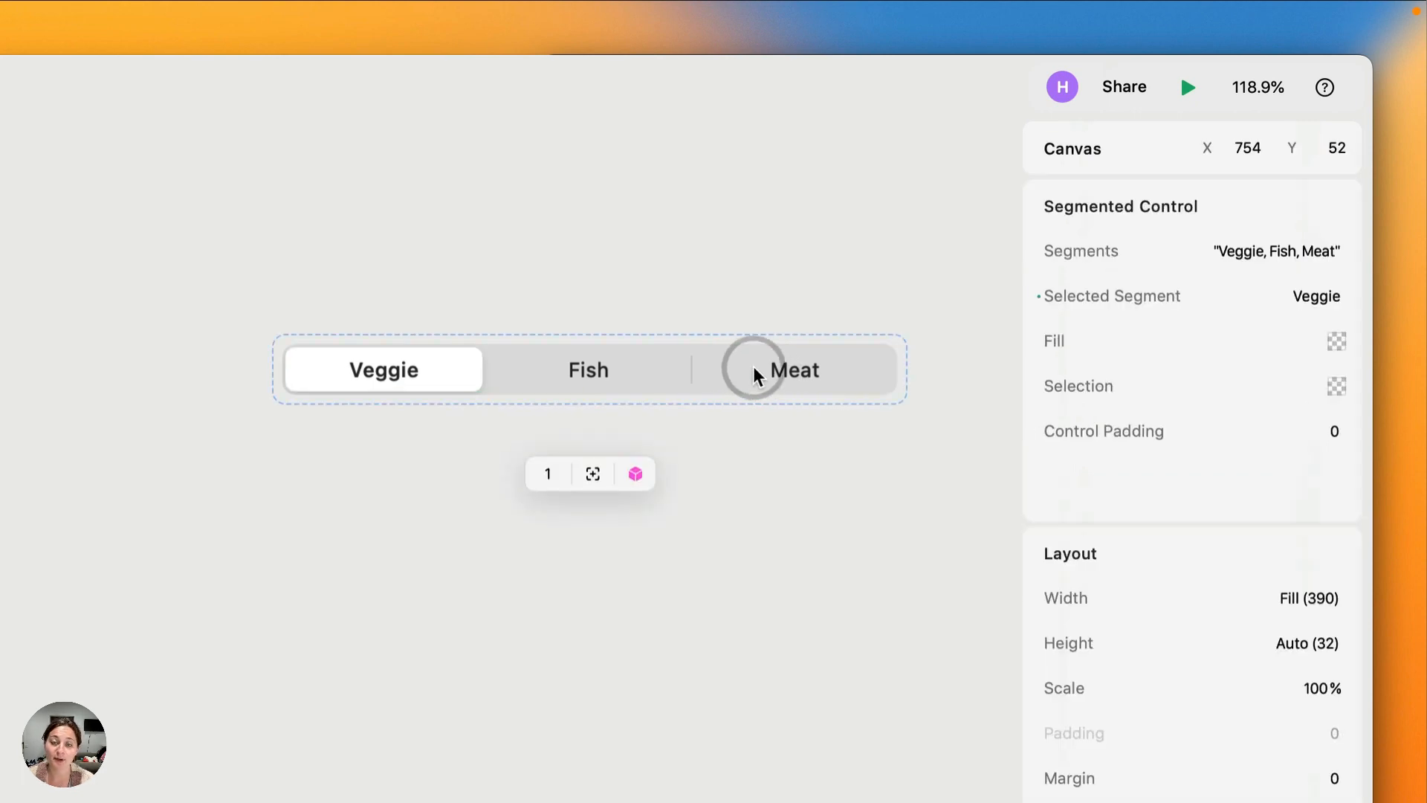
{"action": "left_click", "coordinate": [588, 370]}
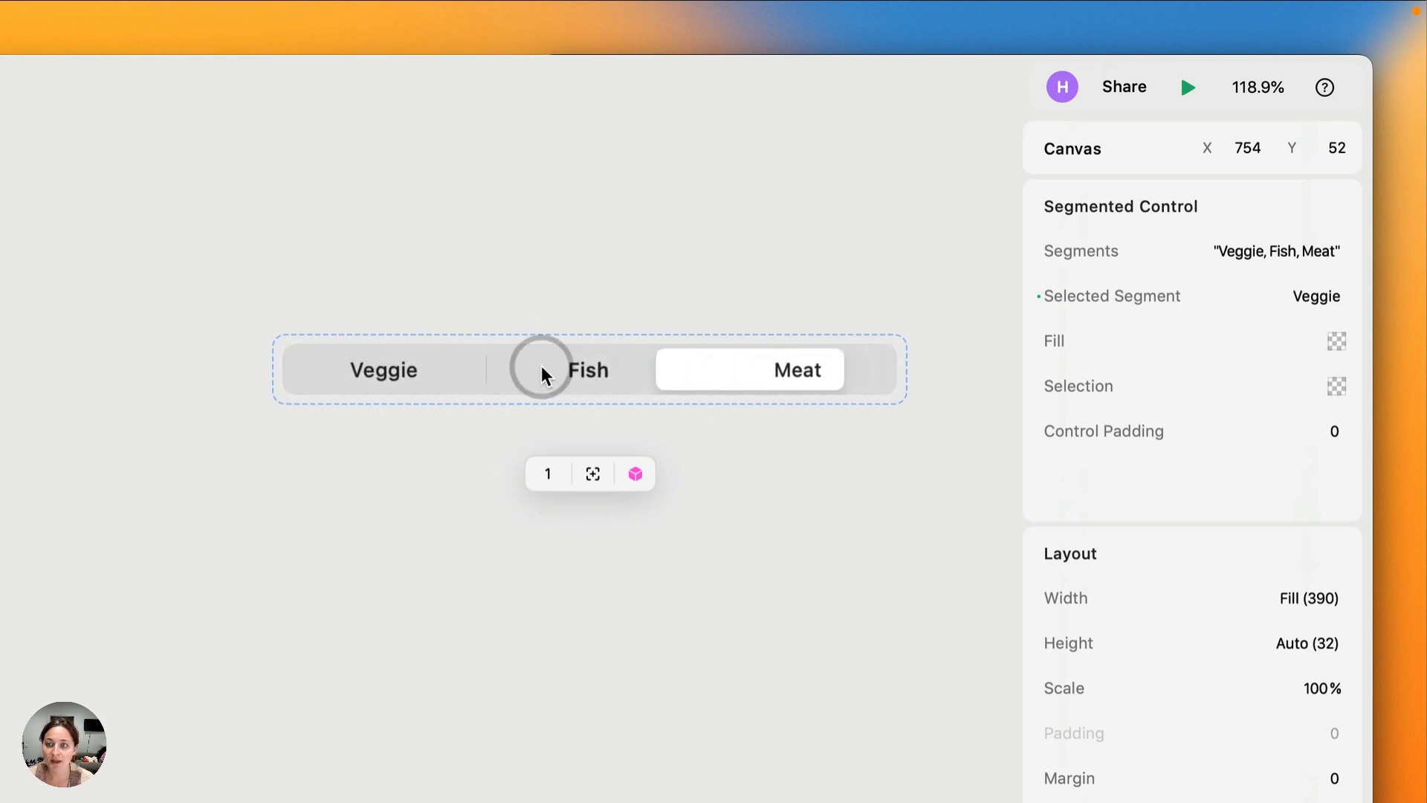
{"action": "left_click", "coordinate": [792, 370]}
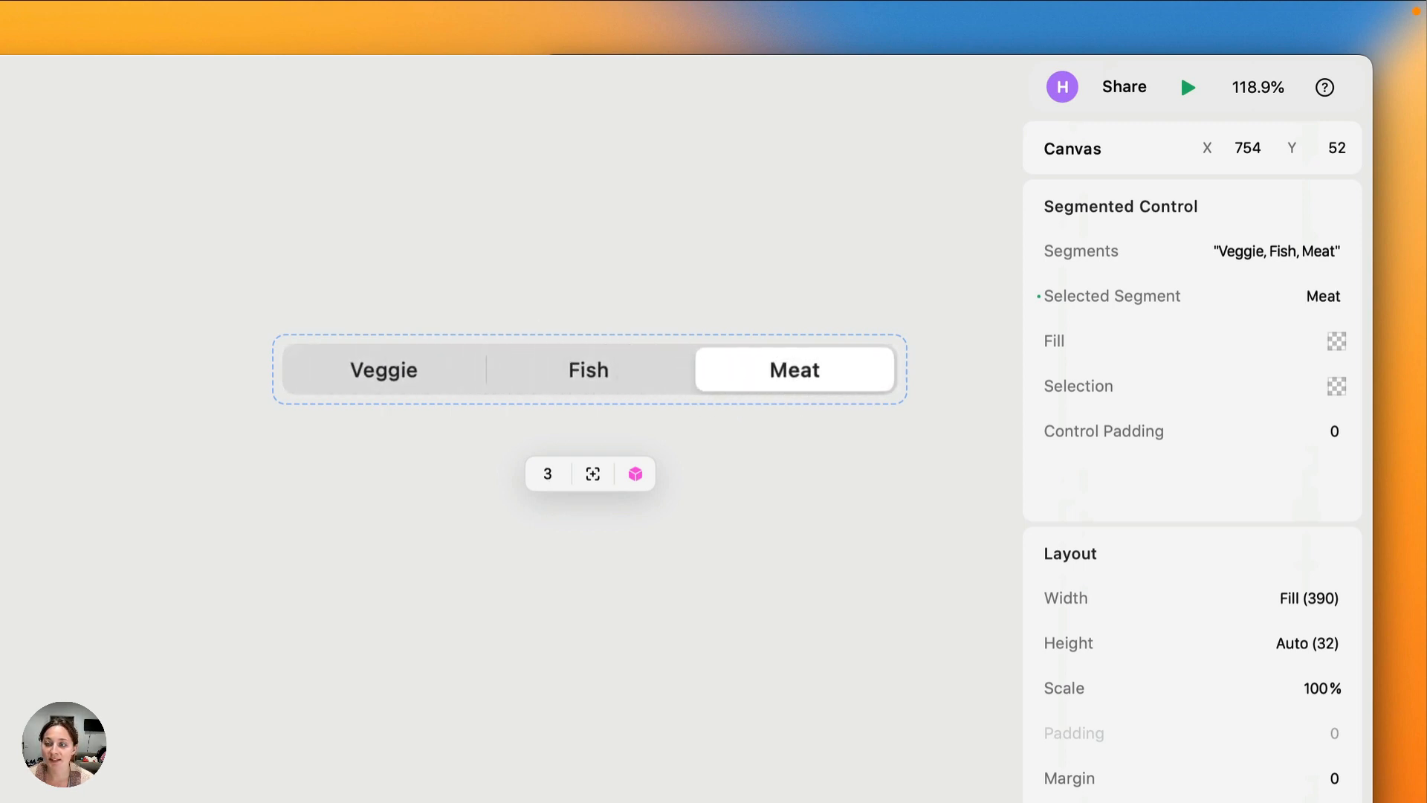
{"action": "left_click", "coordinate": [382, 370]}
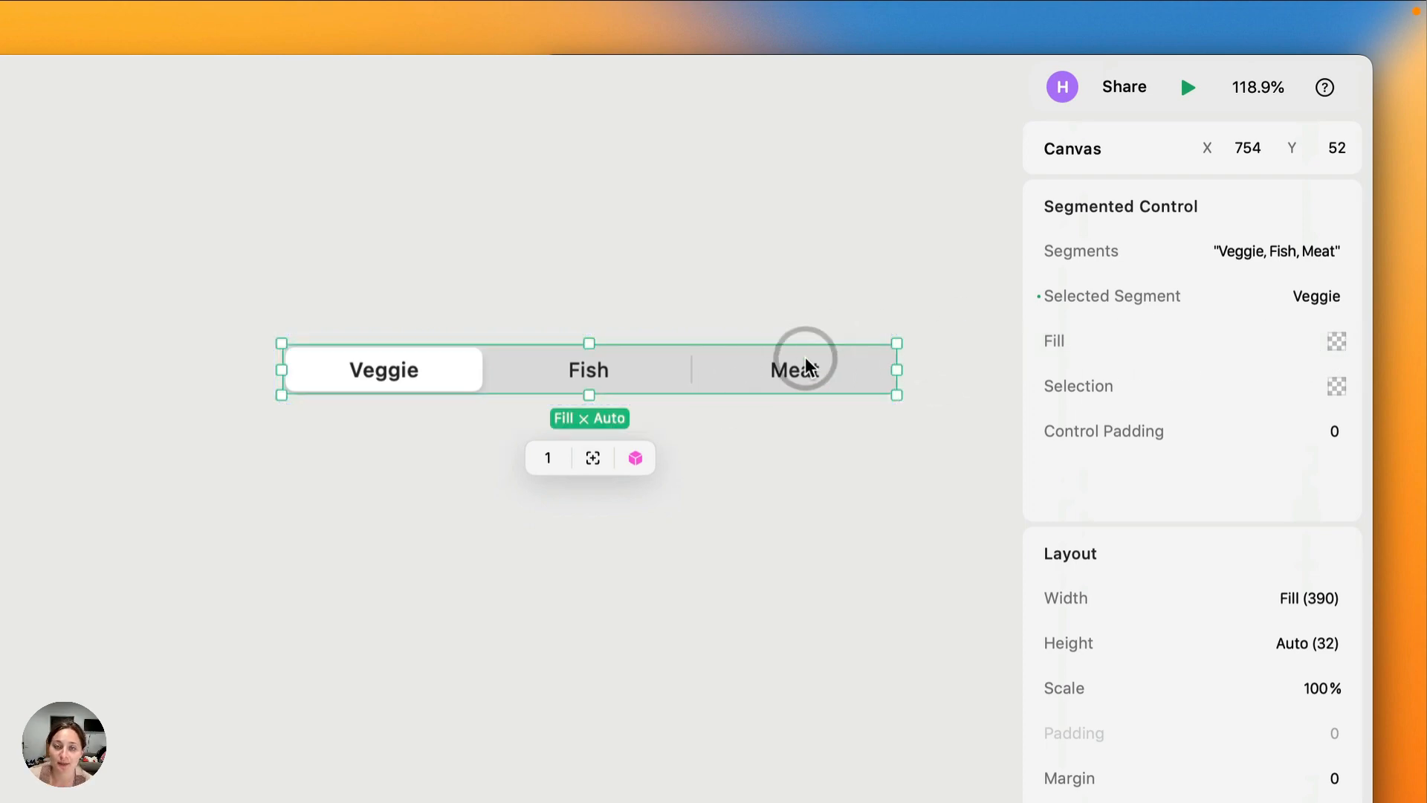
- Preview Purple as the control's fill, then settle on Gray (4)
{"action": "left_click", "coordinate": [1335, 342]}
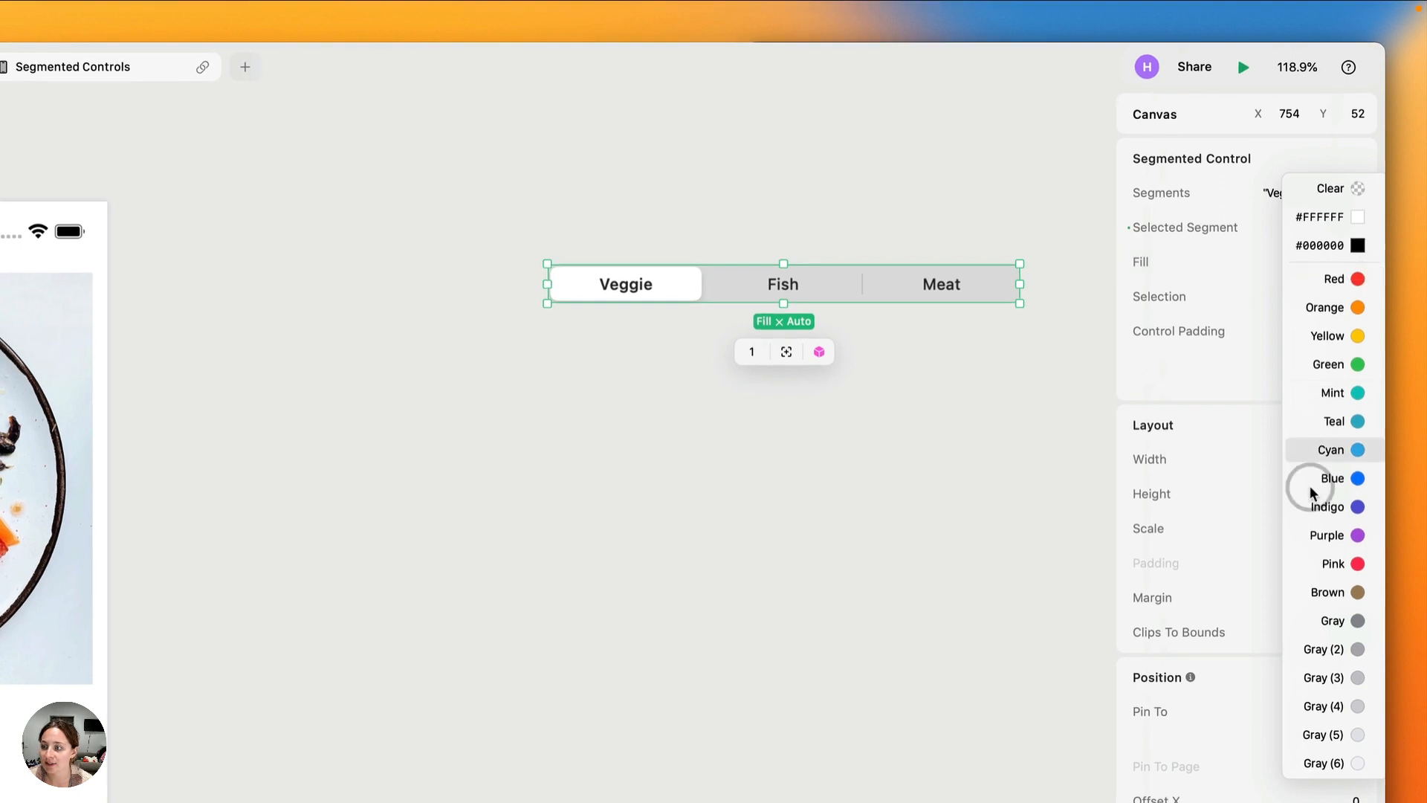
{"action": "left_click", "coordinate": [1332, 262]}
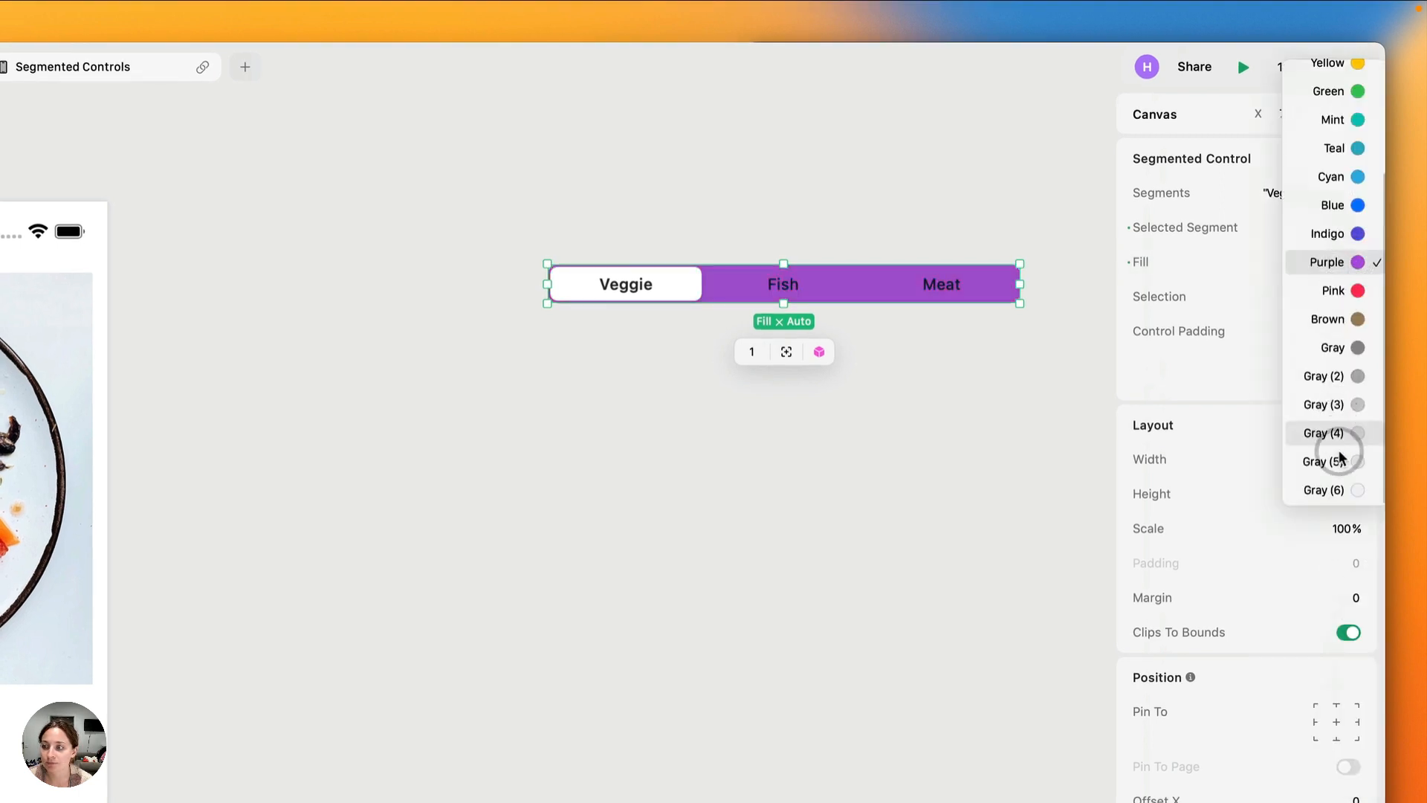
{"action": "left_click", "coordinate": [1323, 461]}
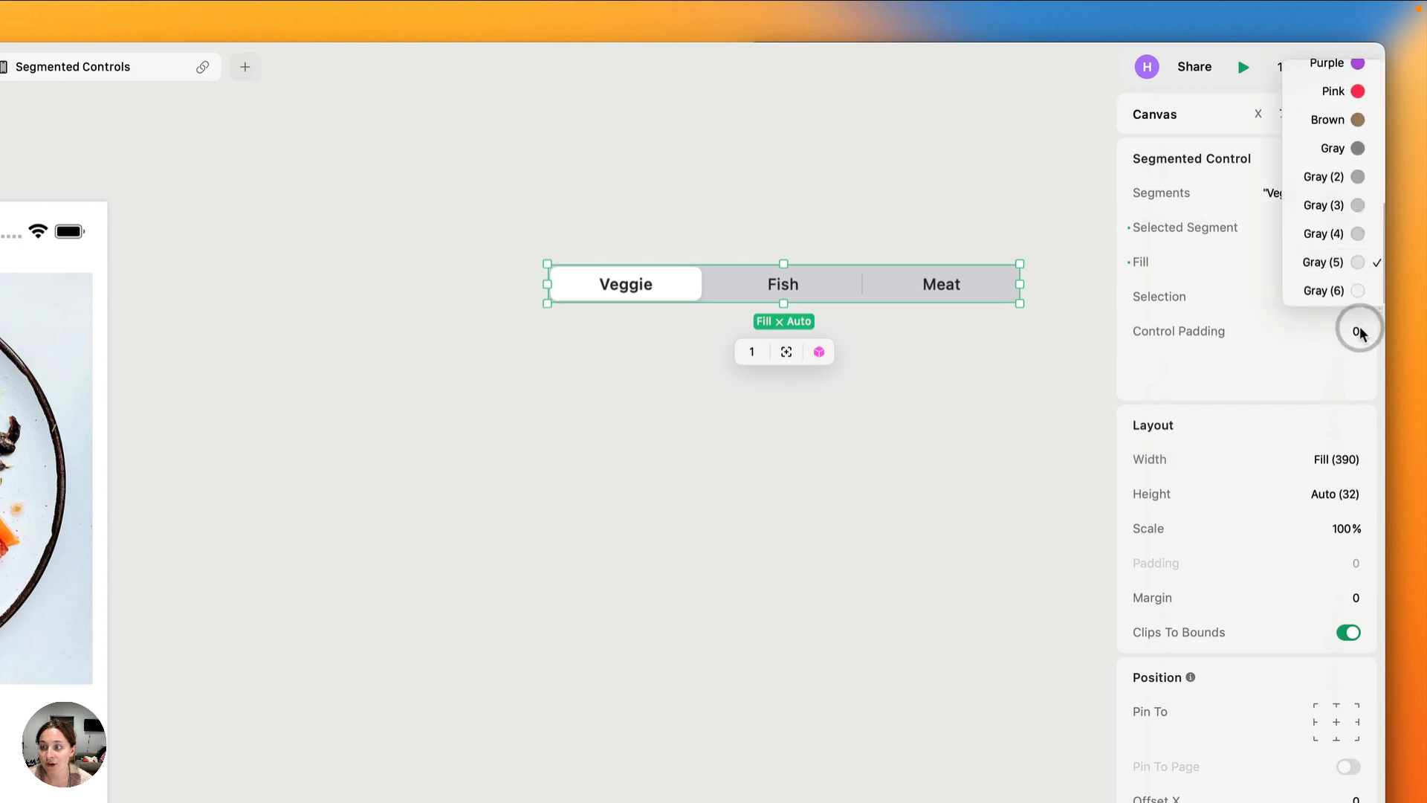
{"action": "left_click", "coordinate": [1323, 205]}
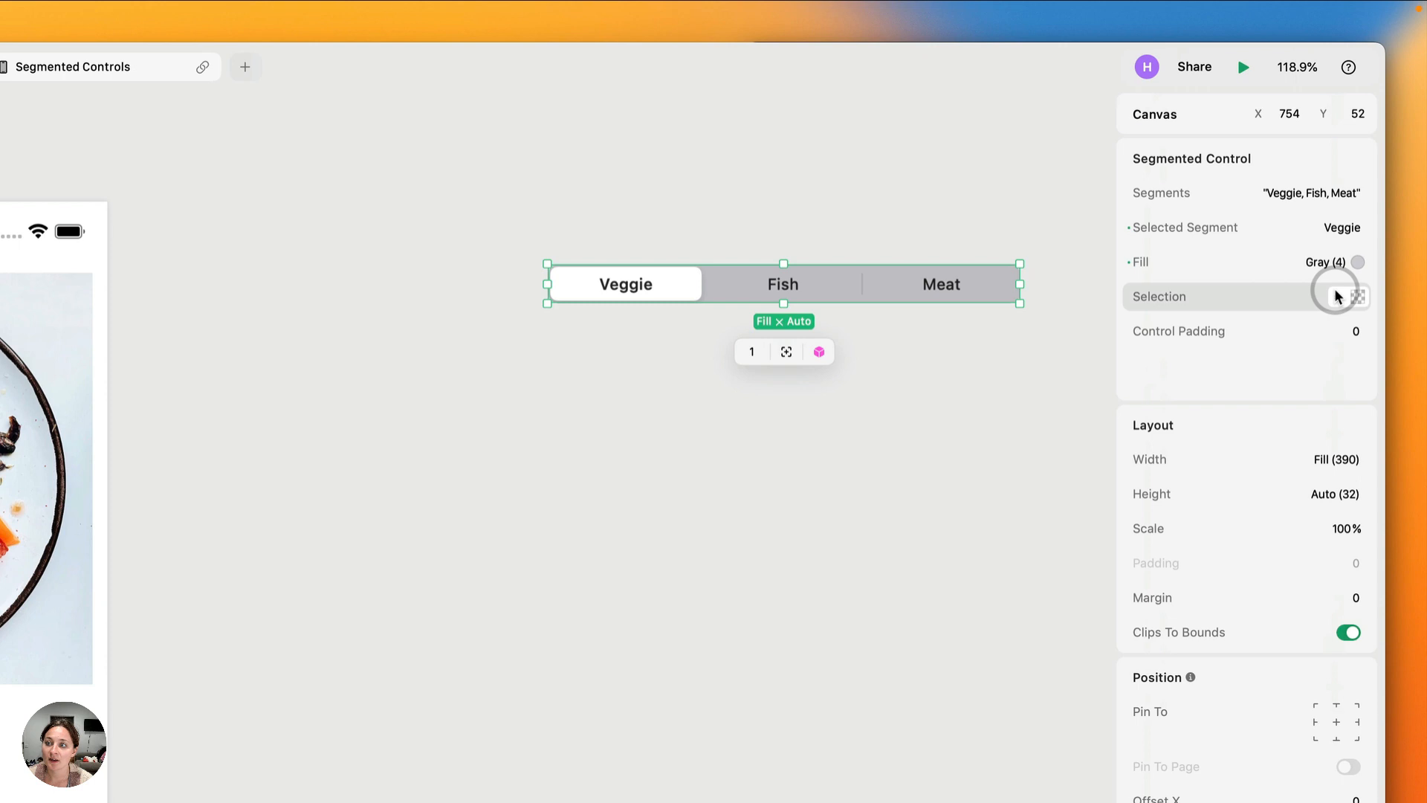
{"action": "mouse_move", "coordinate": [1351, 302]}
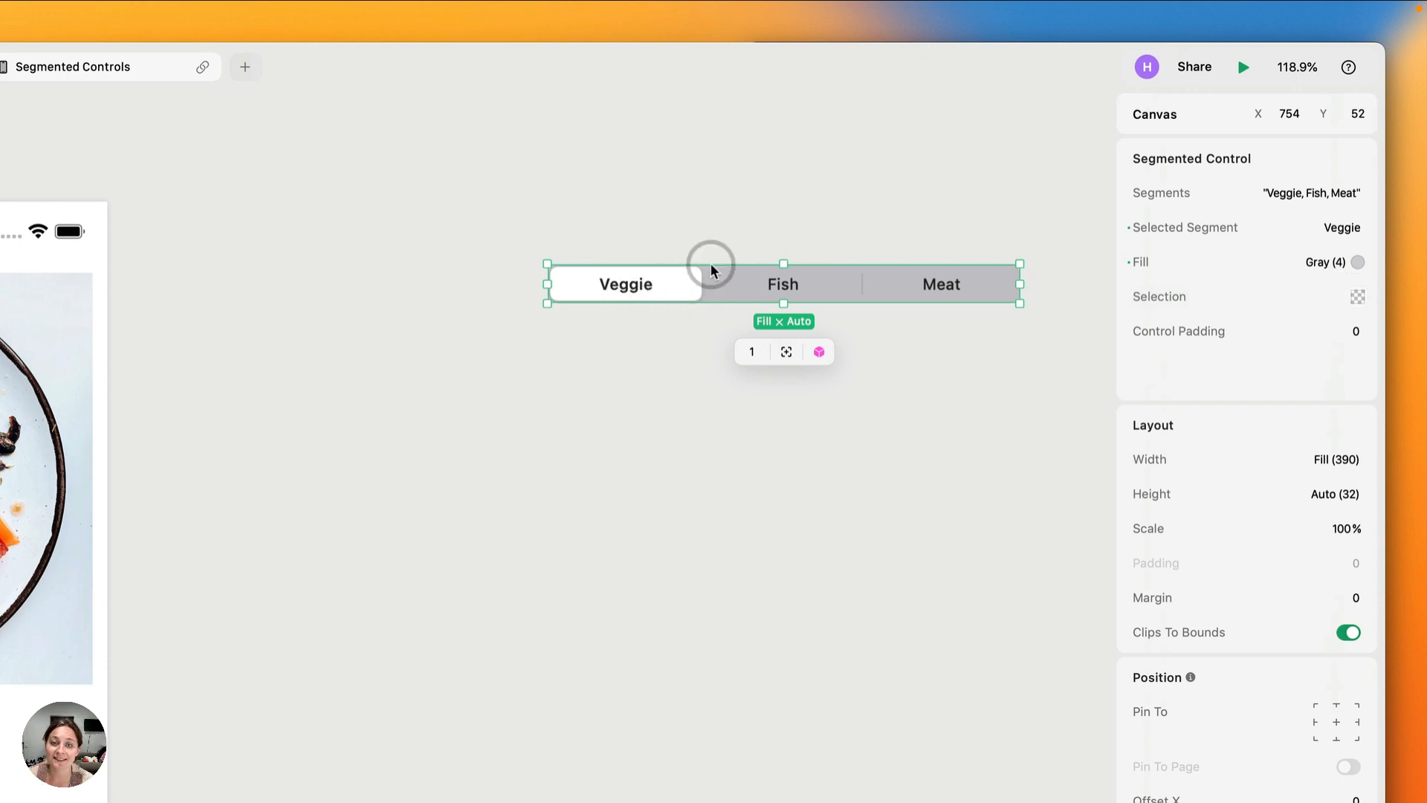
- Set the selected segment's highlight colour to Gray (6)
{"action": "left_click", "coordinate": [1355, 262]}
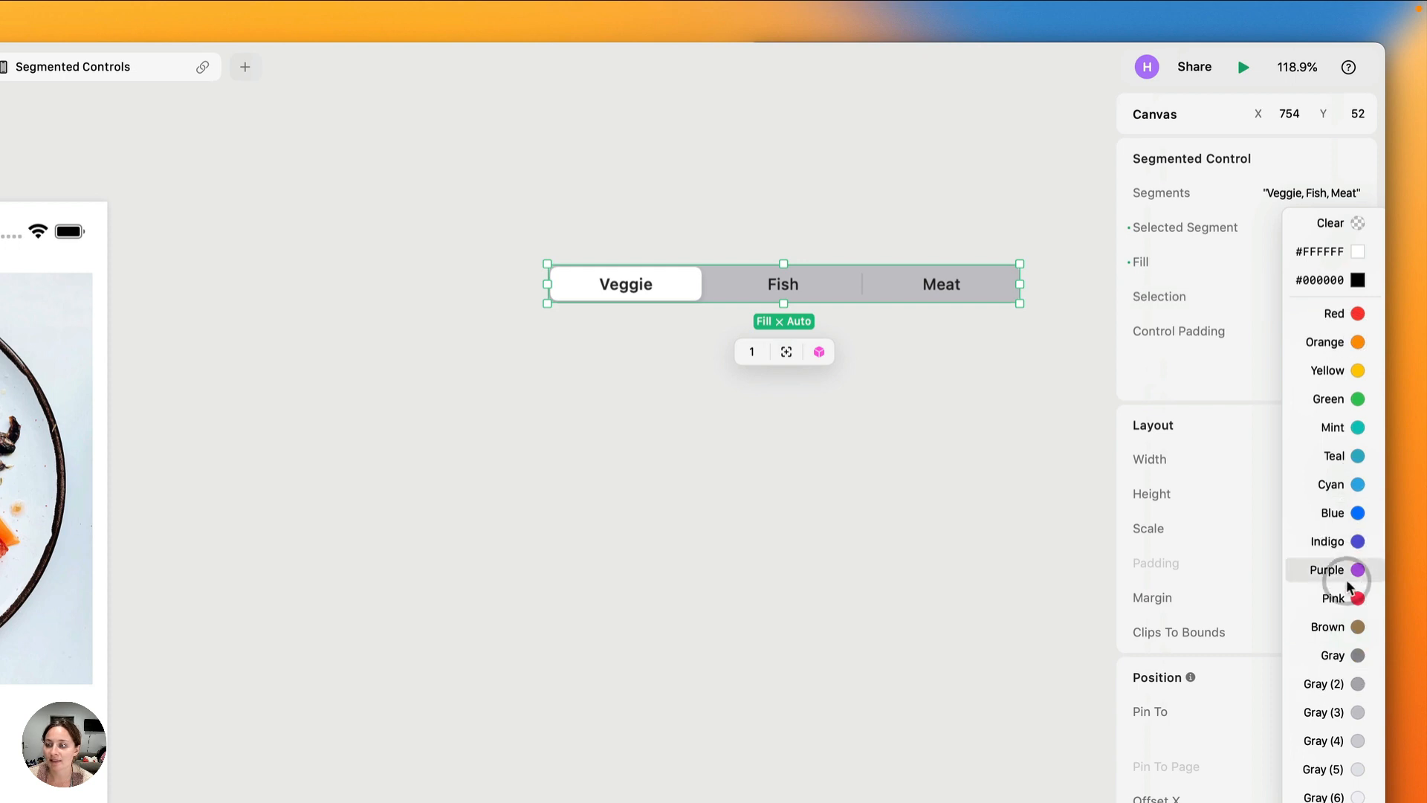
{"action": "left_click", "coordinate": [1325, 342]}
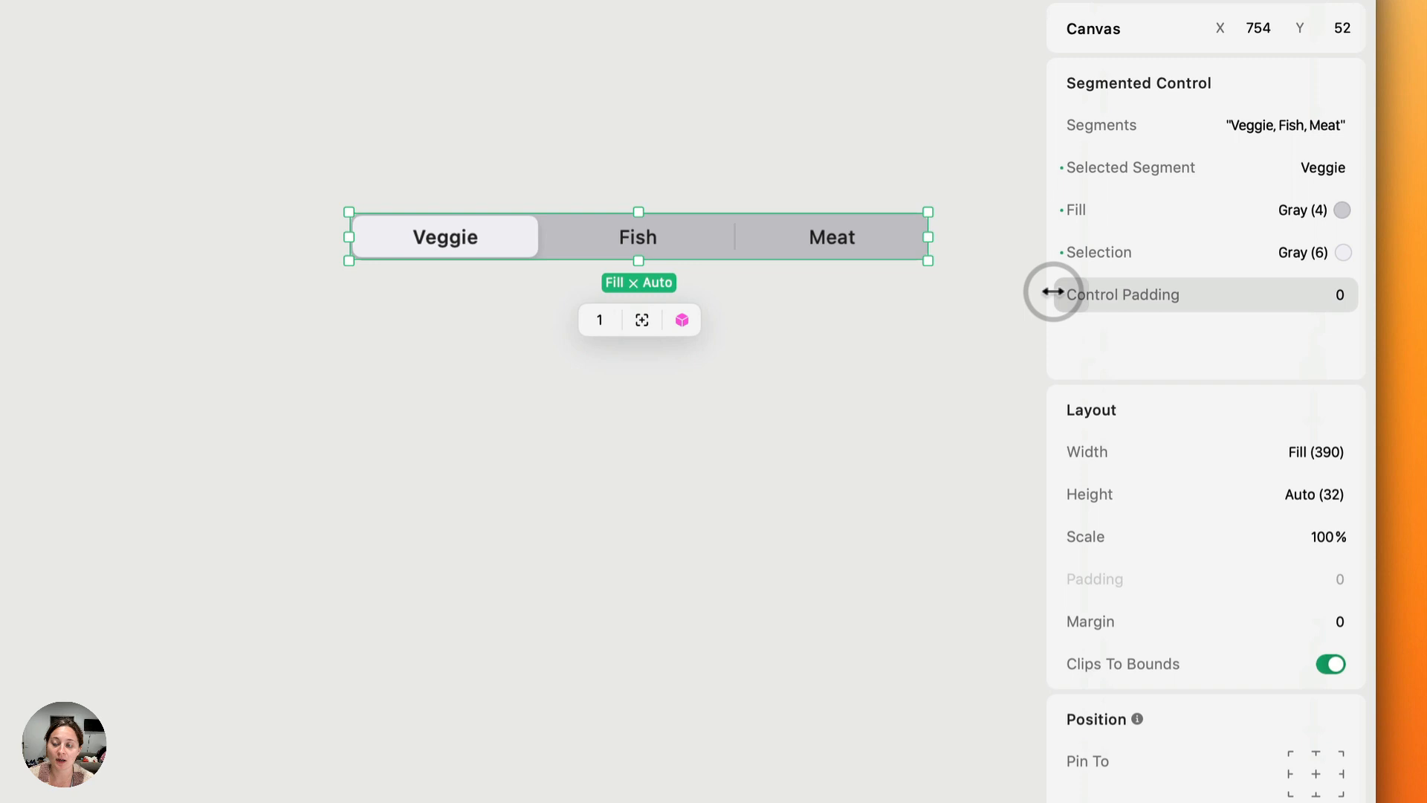
{"action": "mouse_move", "coordinate": [464, 236]}
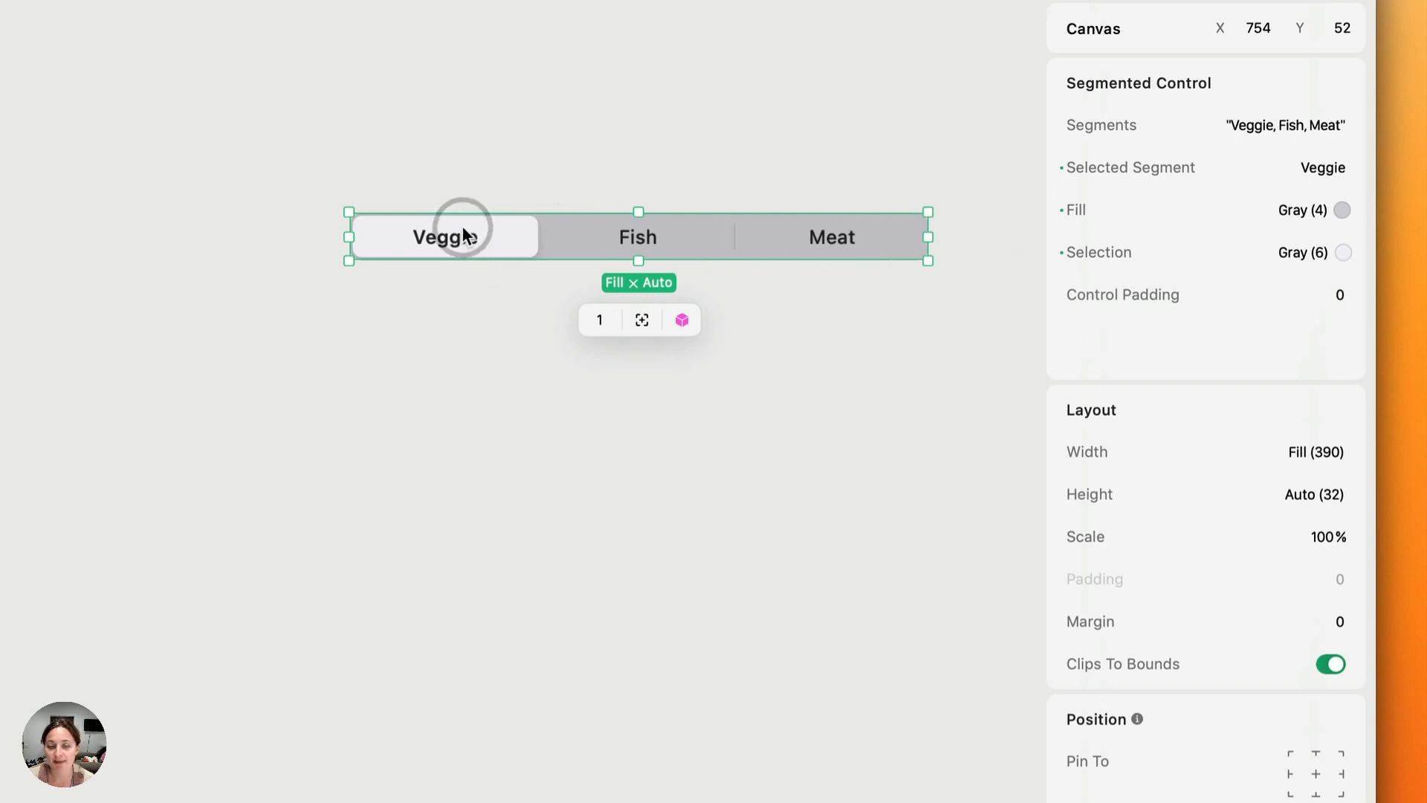
{"action": "mouse_move", "coordinate": [1042, 296]}
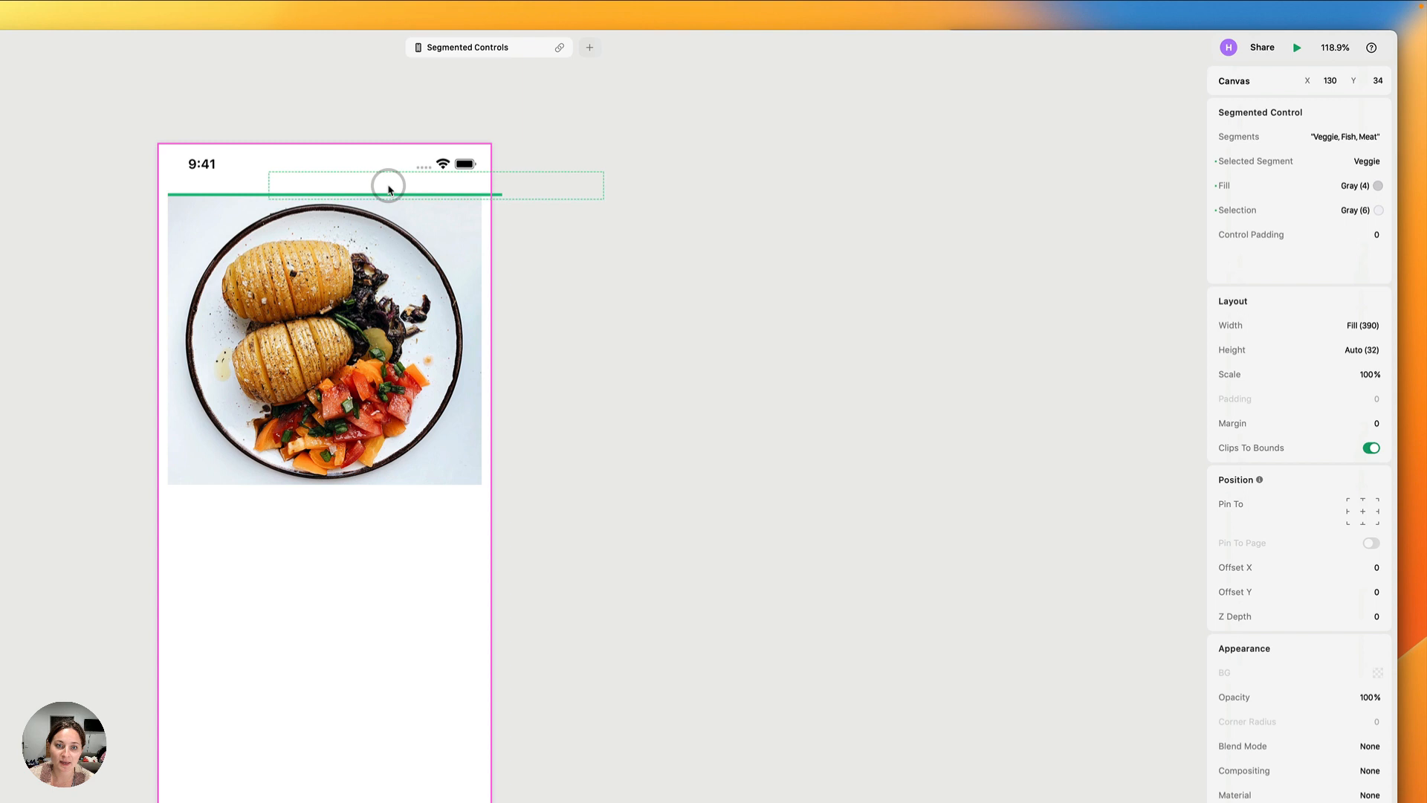
- Give the page a padding of 12 and keep a gray shade on the control
{"action": "left_click", "coordinate": [412, 609]}
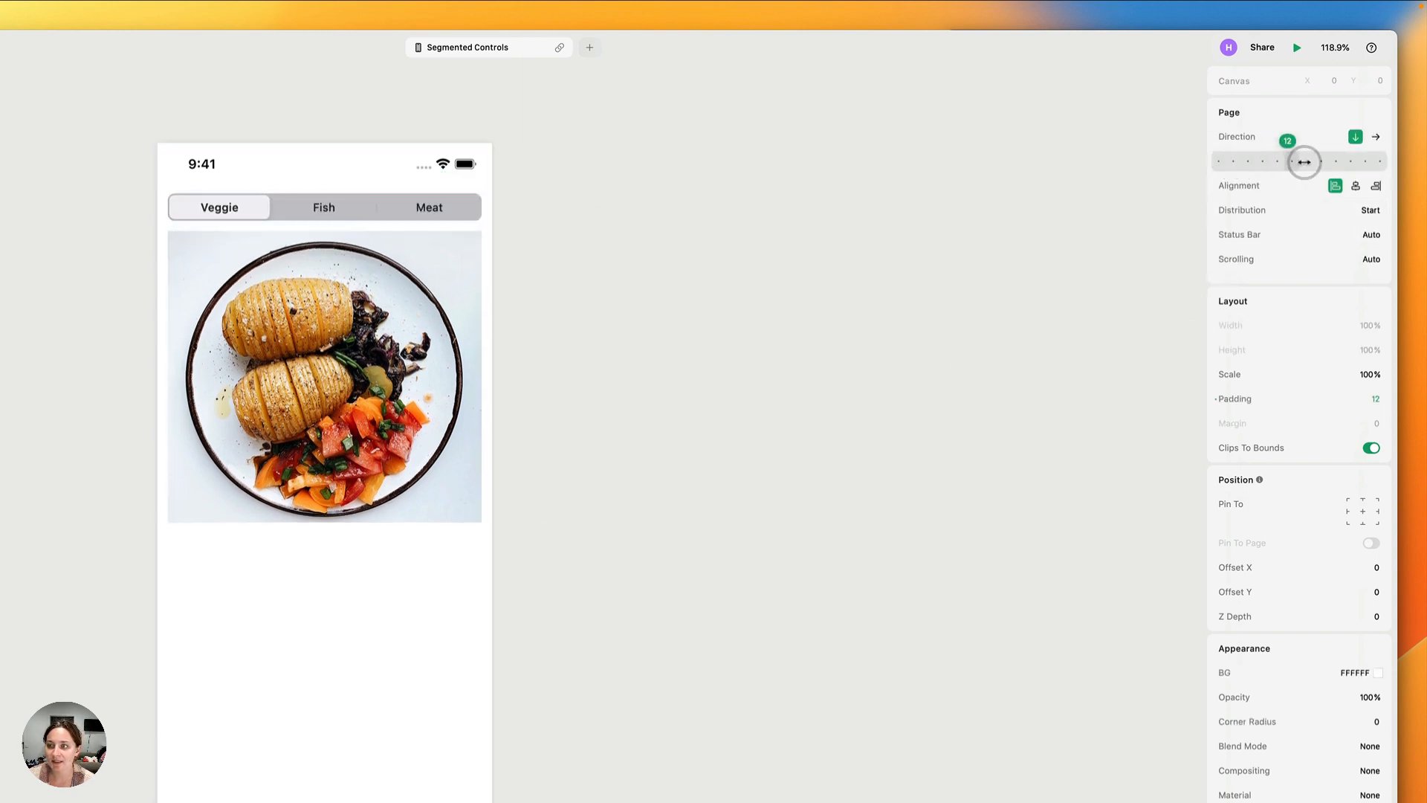
{"action": "left_click", "coordinate": [1305, 162]}
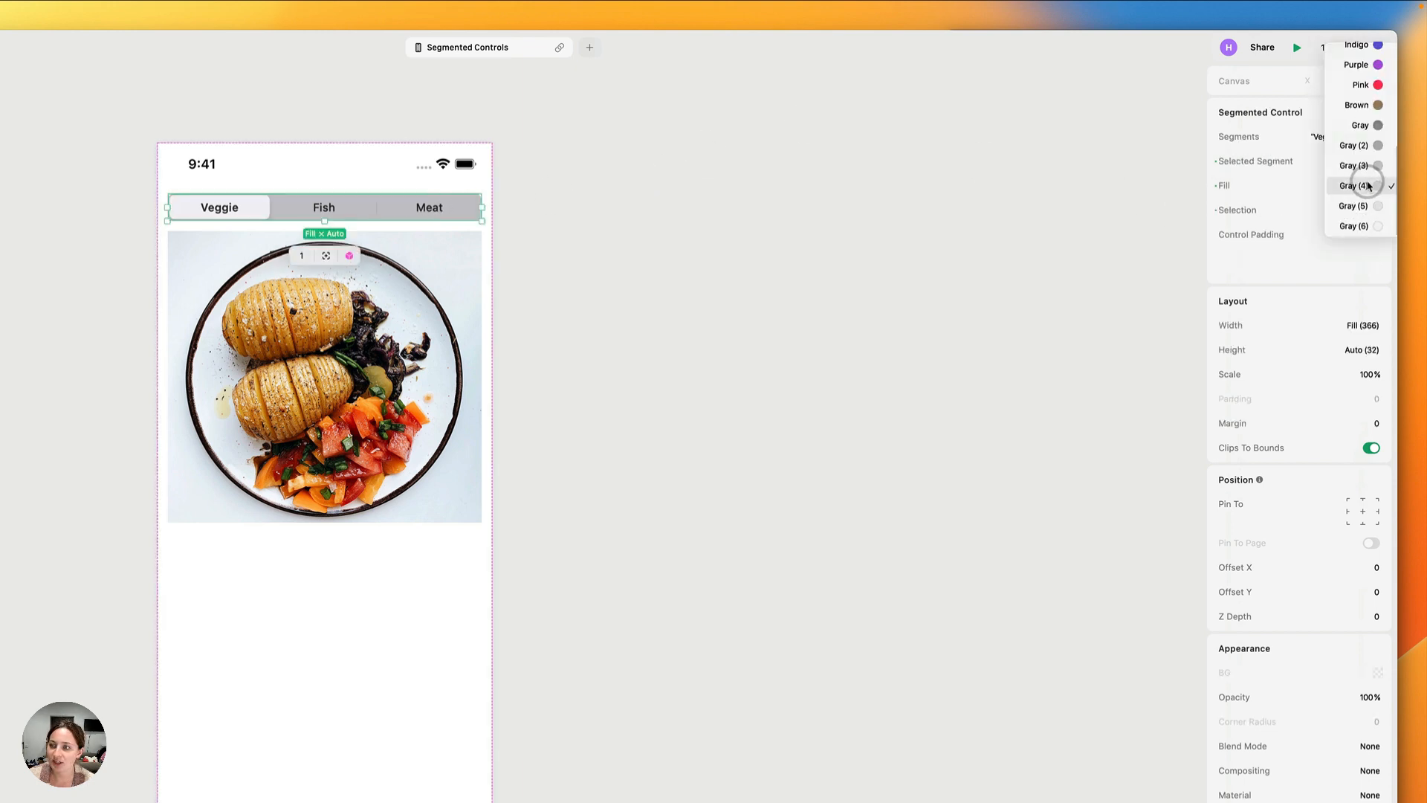
{"action": "mouse_move", "coordinate": [1356, 205]}
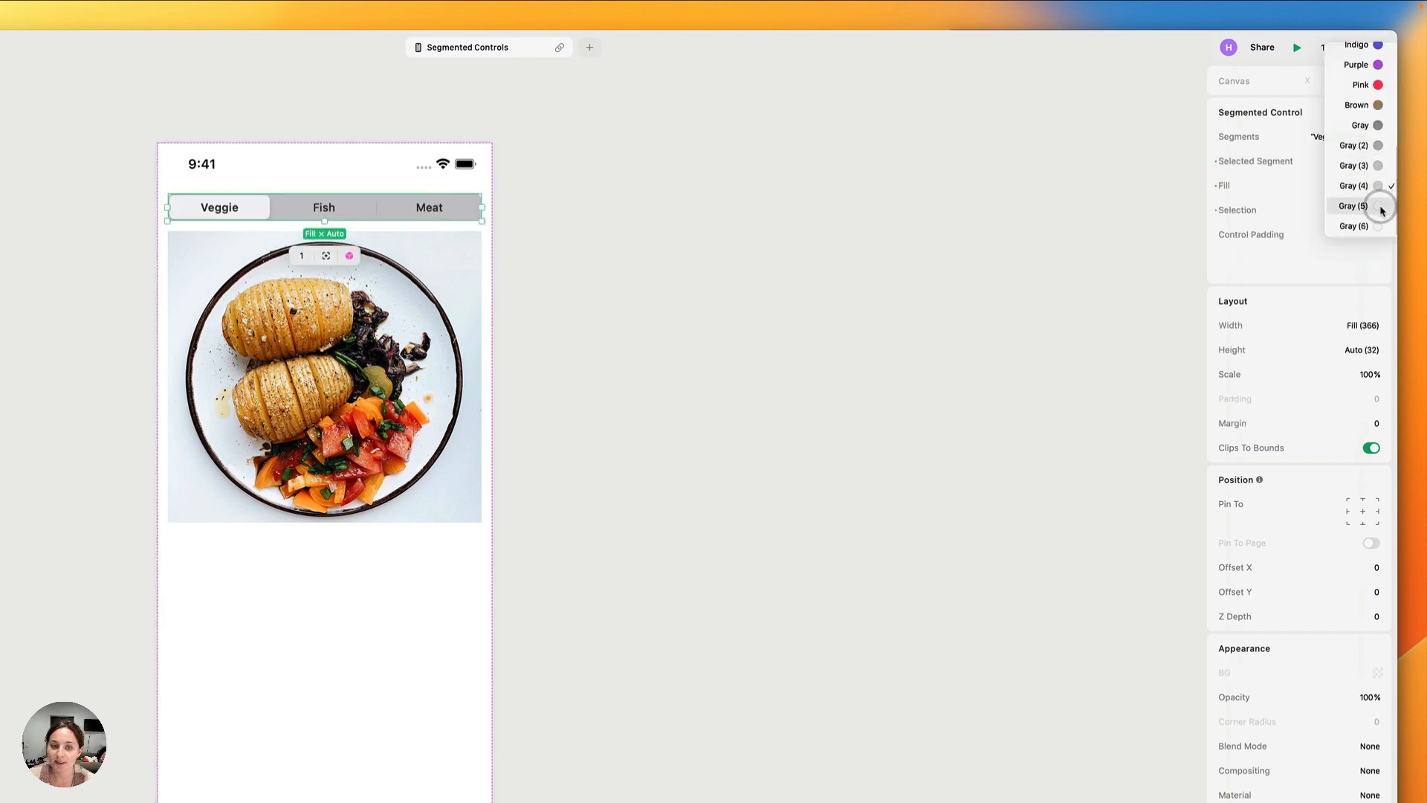
{"action": "left_click", "coordinate": [663, 343]}
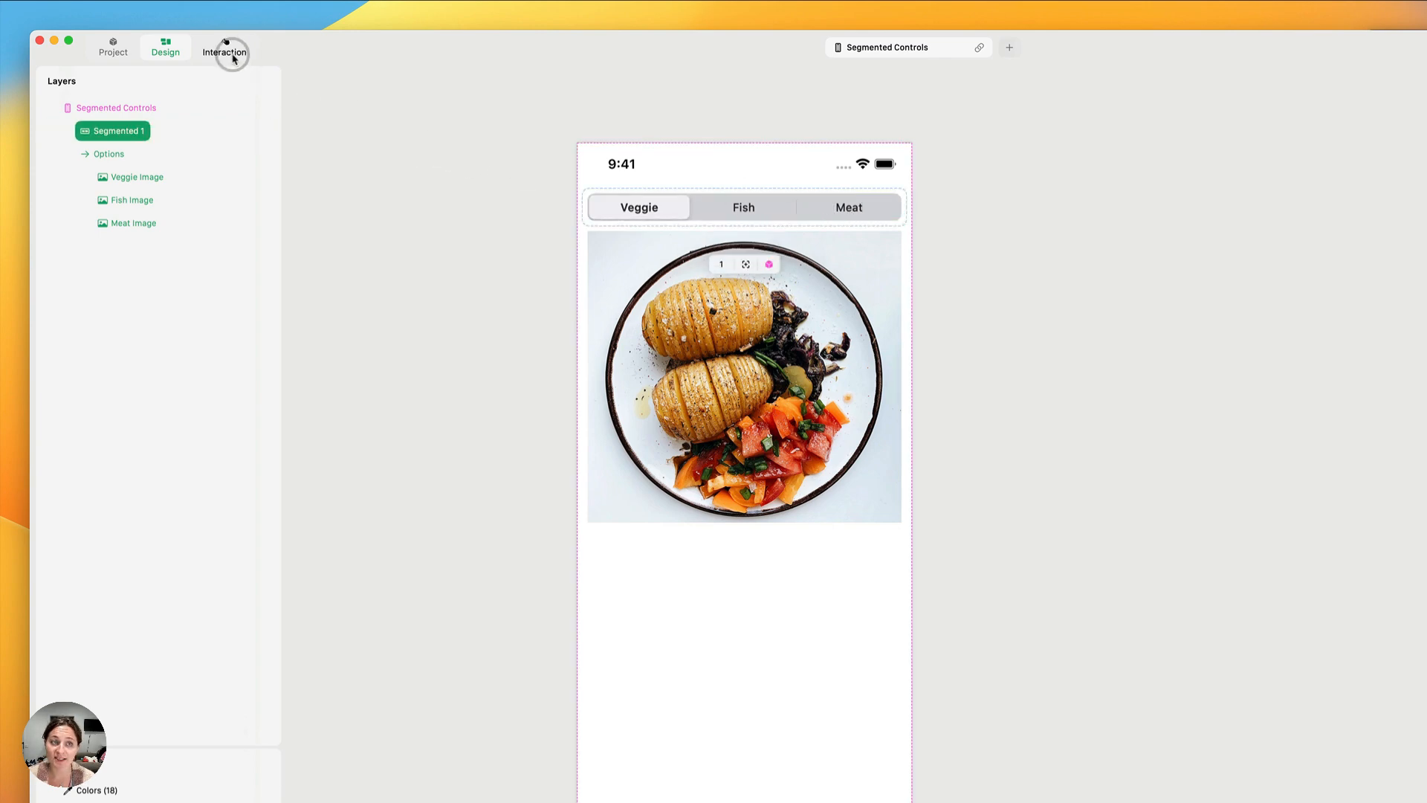
- Add a Segment Selected trigger to the control in the Interaction view
{"action": "left_click", "coordinate": [225, 52]}
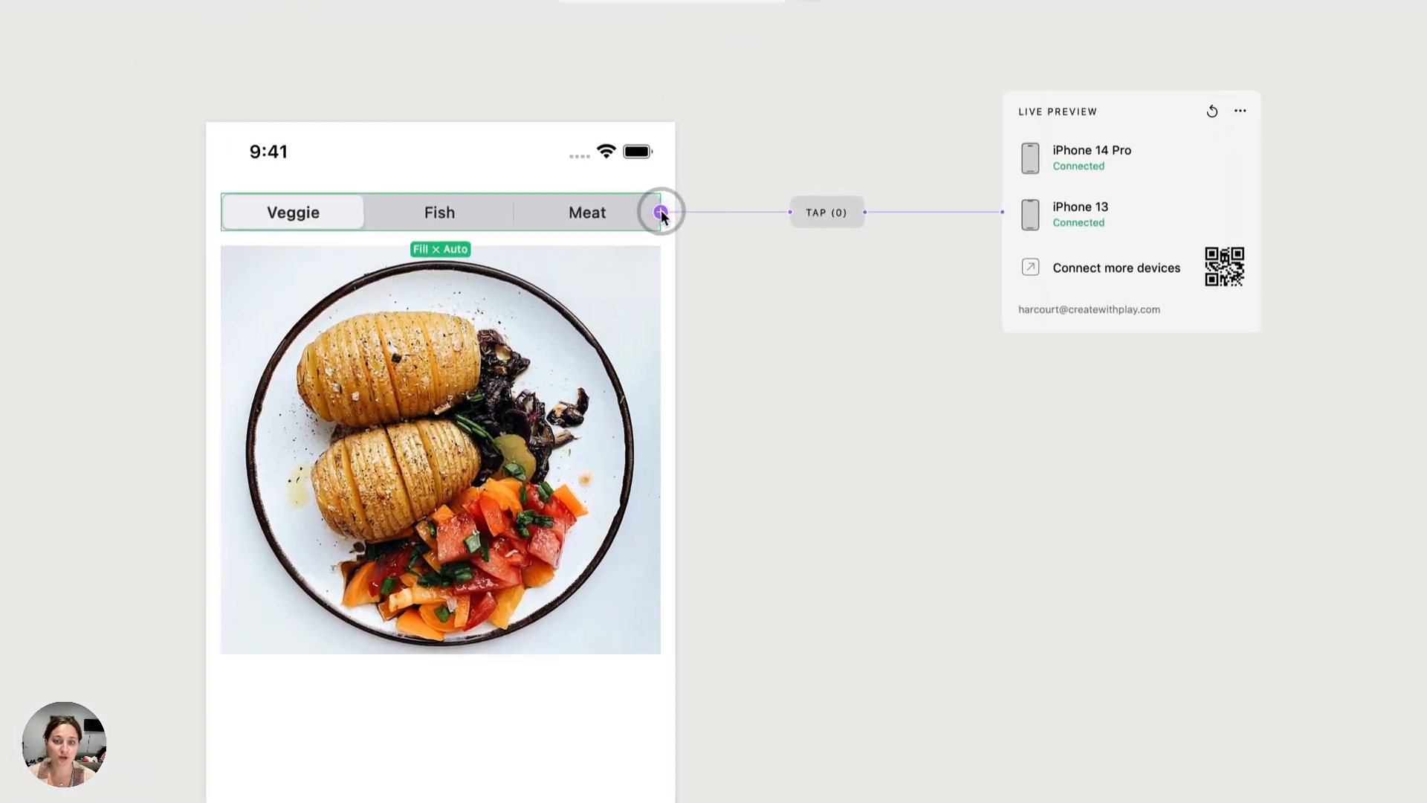
{"action": "left_click", "coordinate": [661, 212]}
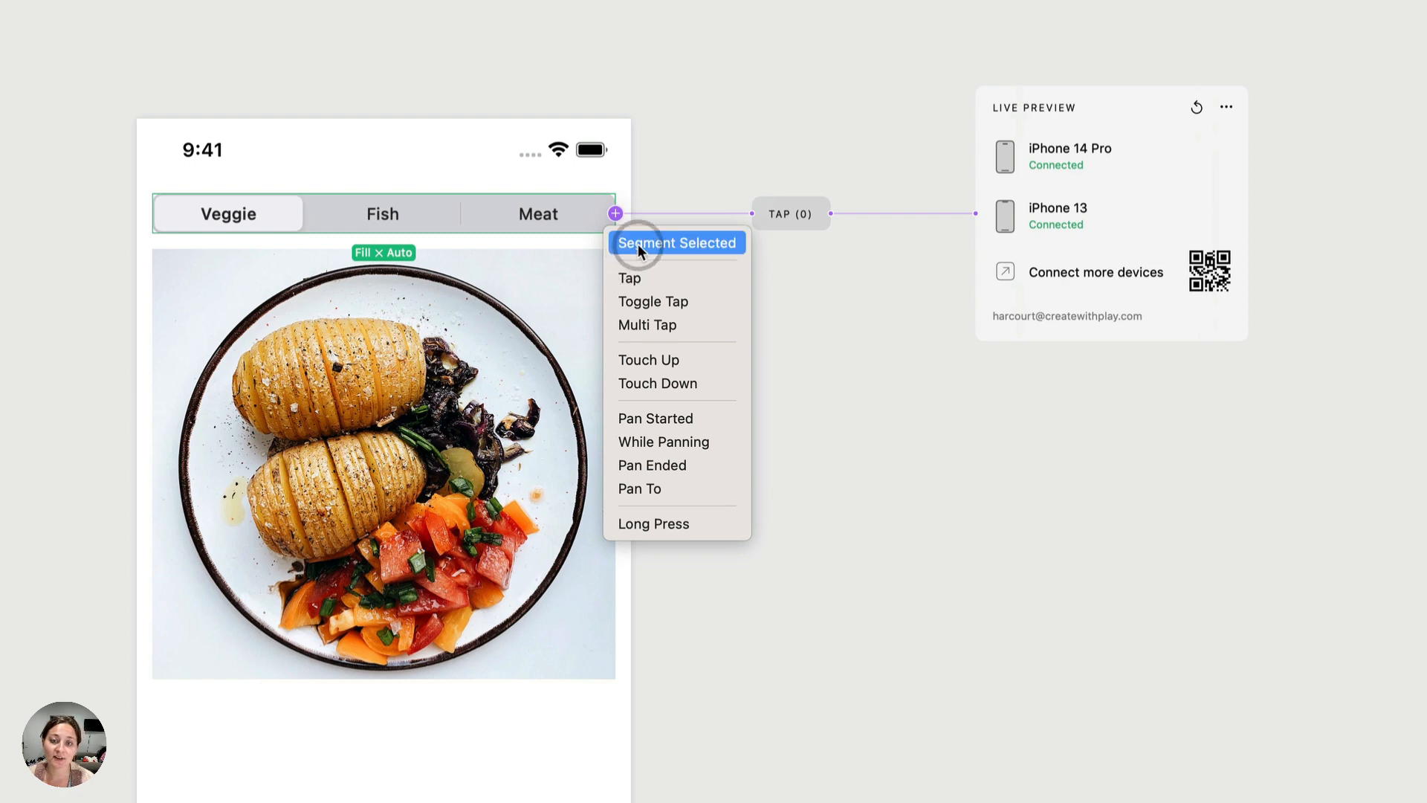
{"action": "mouse_move", "coordinate": [611, 247]}
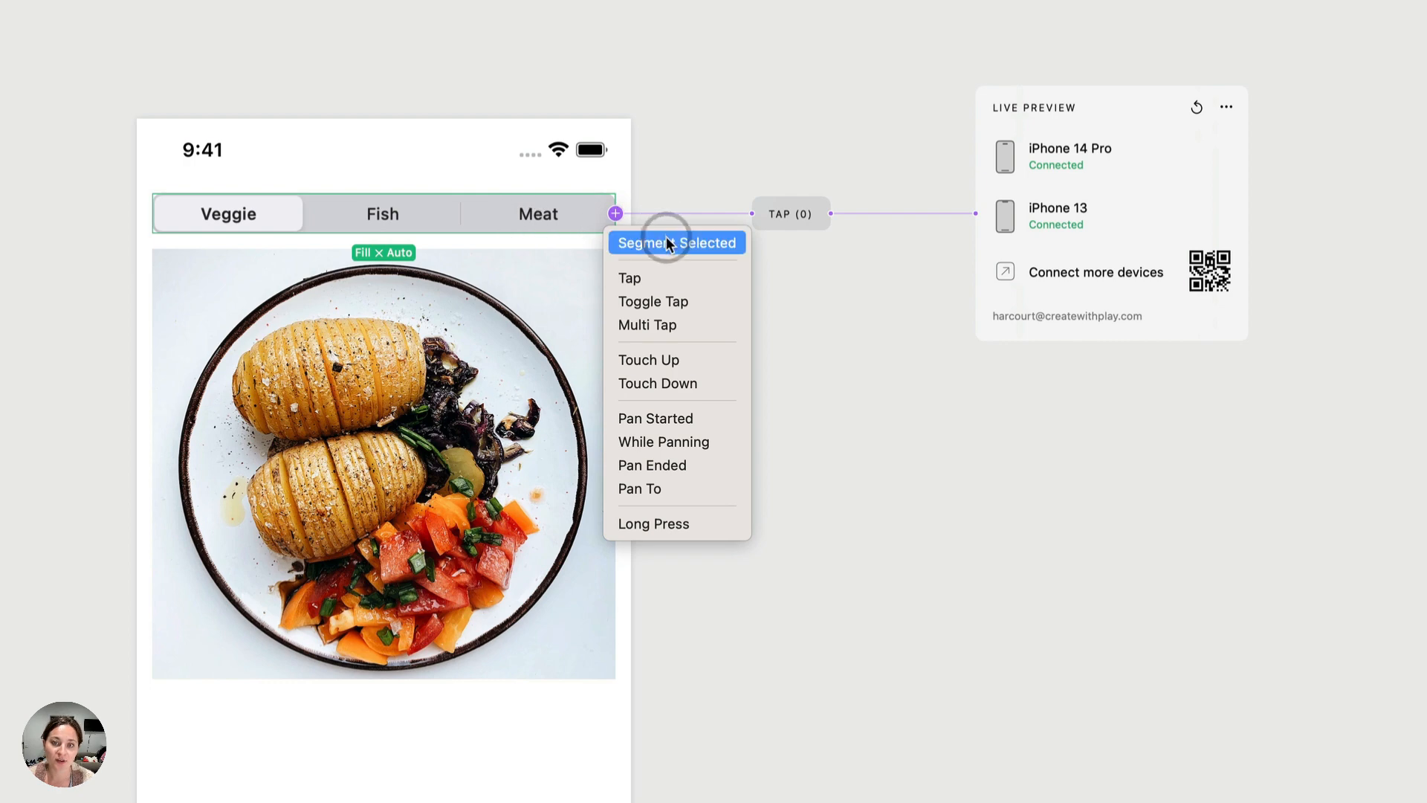
{"action": "left_click", "coordinate": [675, 243]}
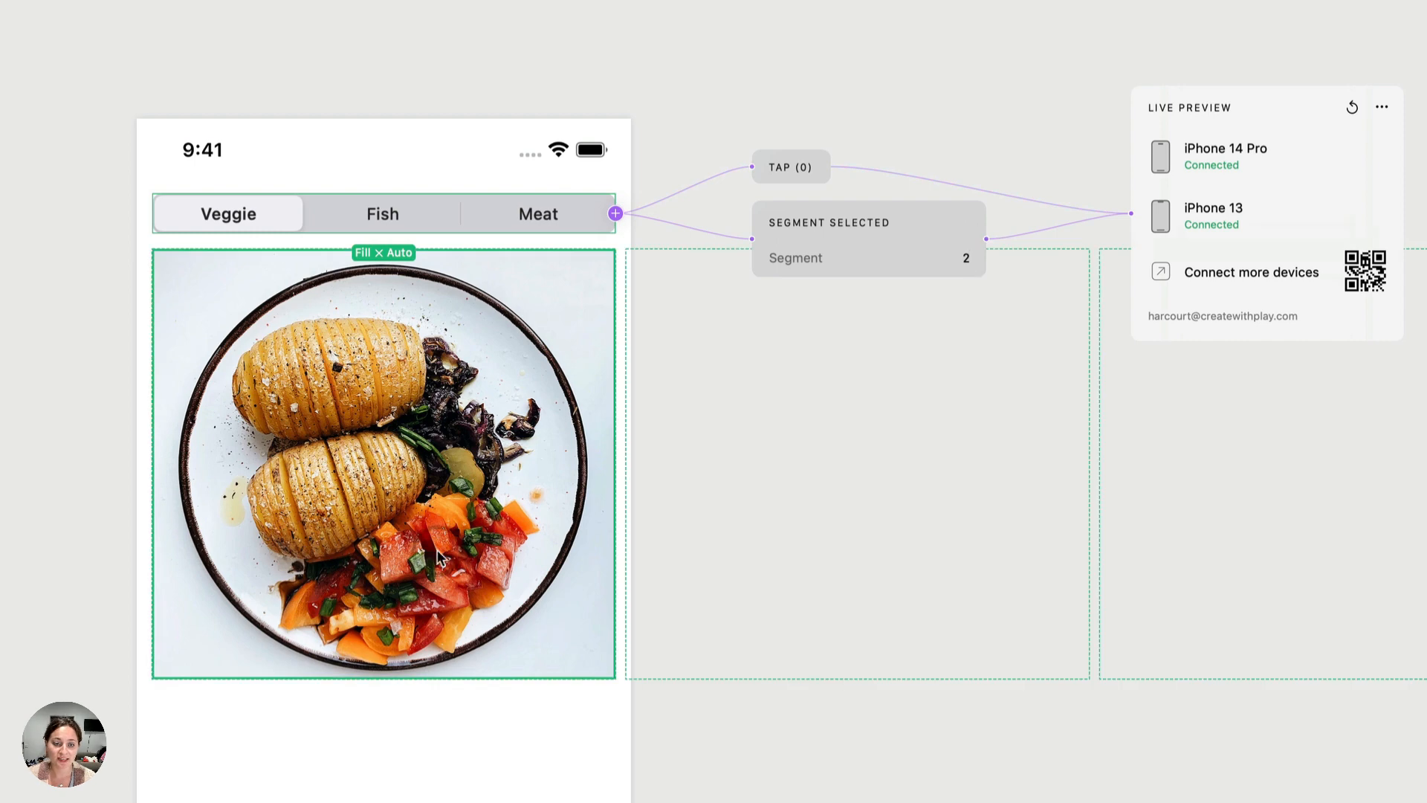
{"action": "mouse_move", "coordinate": [435, 484]}
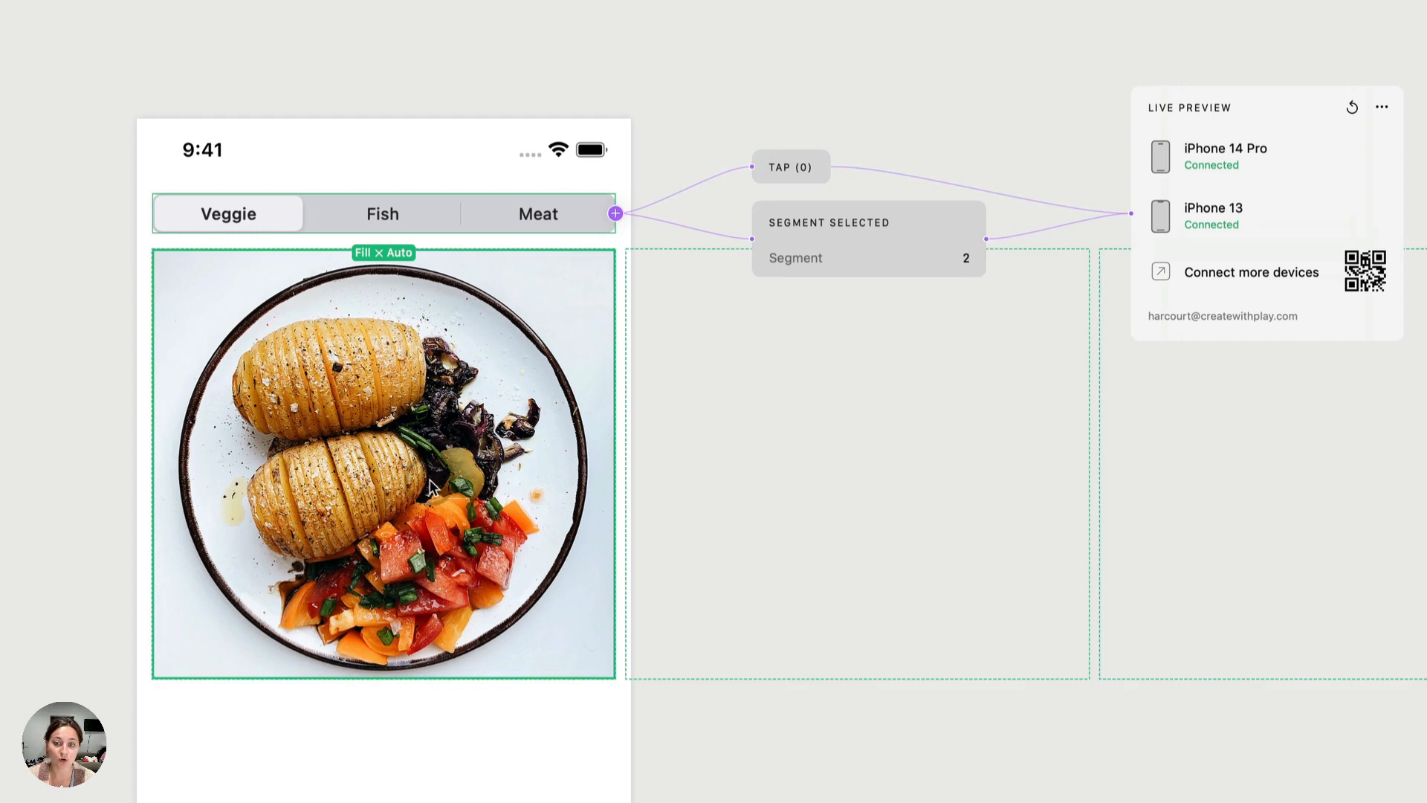
- Add a Set Scroll response on Options that scrolls to the object at the chosen index
{"action": "left_click", "coordinate": [987, 238]}
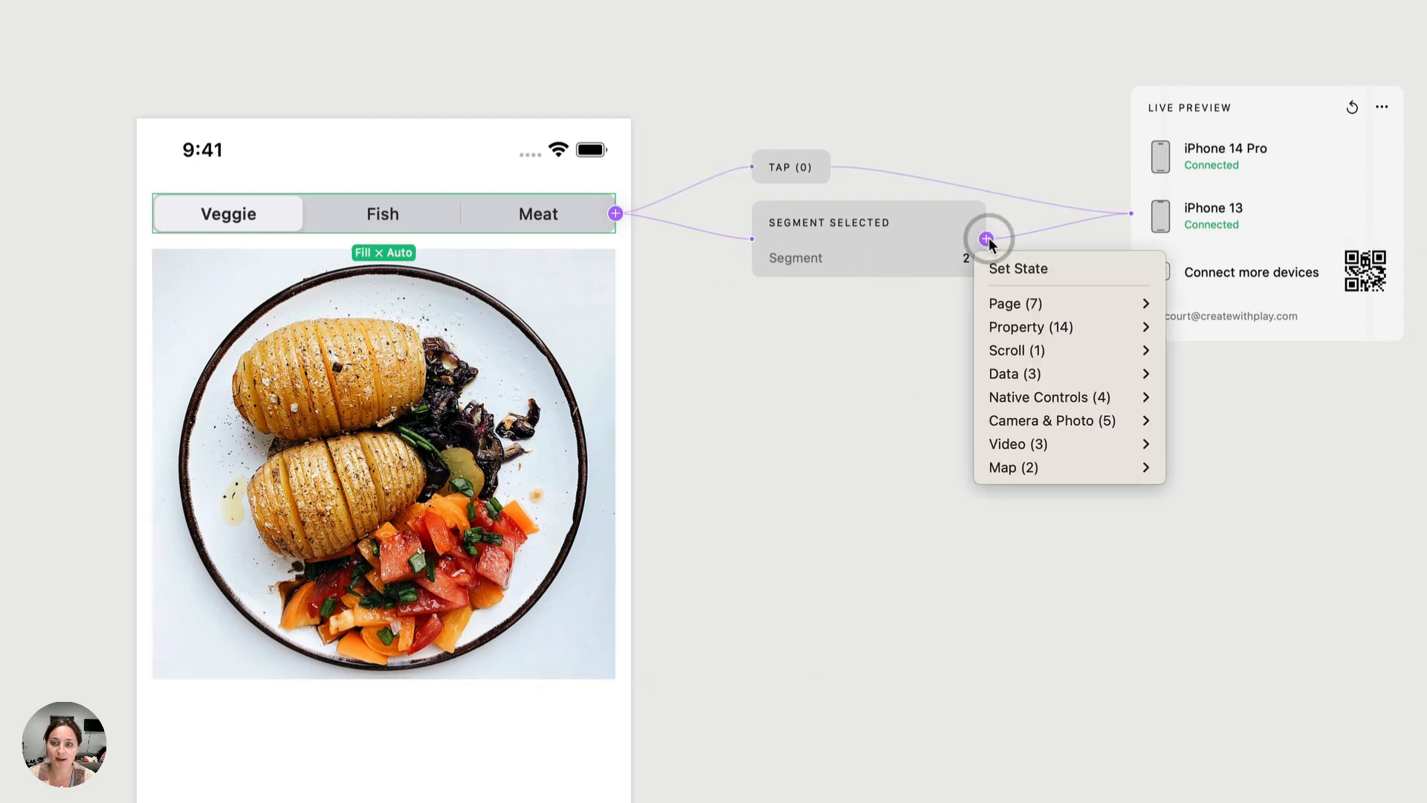
{"action": "mouse_move", "coordinate": [1017, 351]}
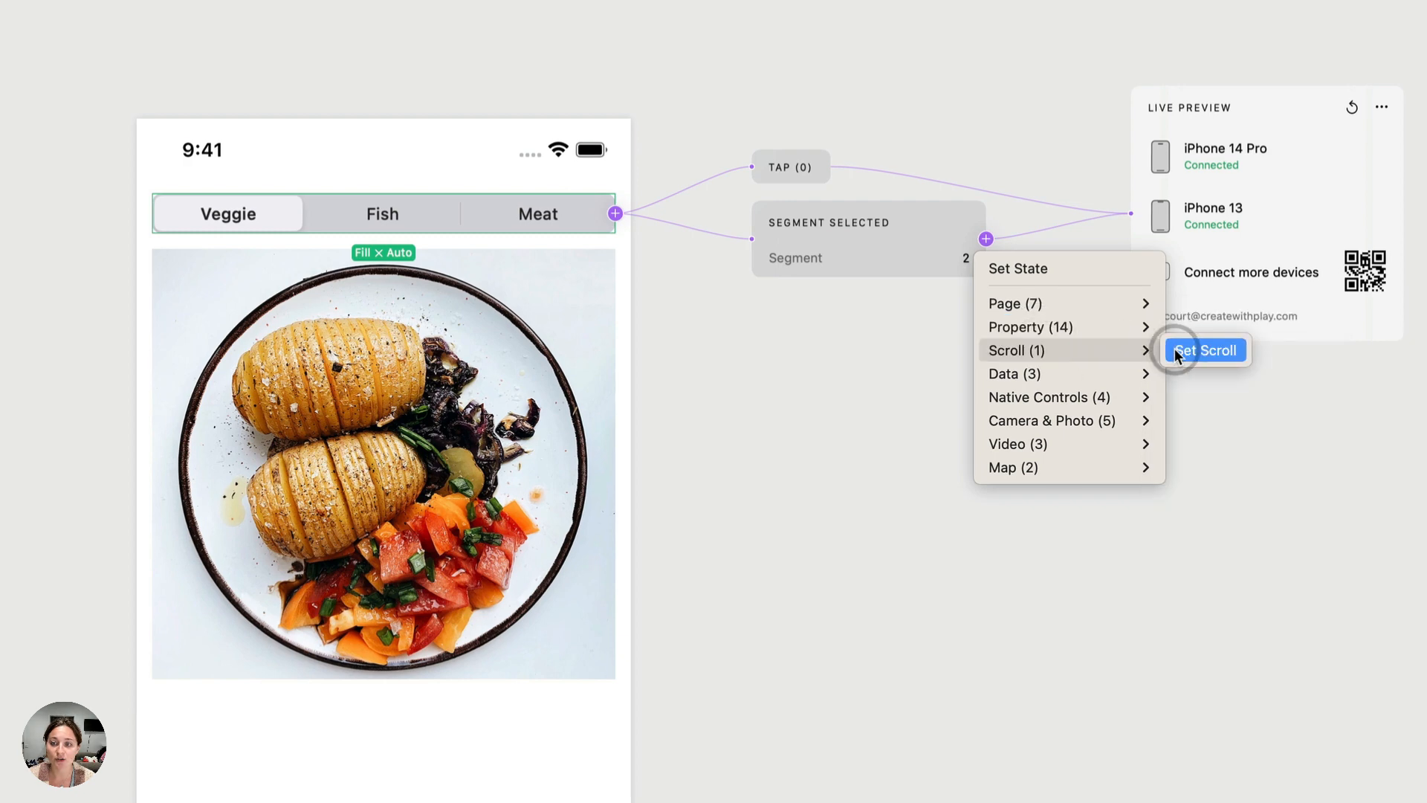
{"action": "left_click", "coordinate": [1203, 349]}
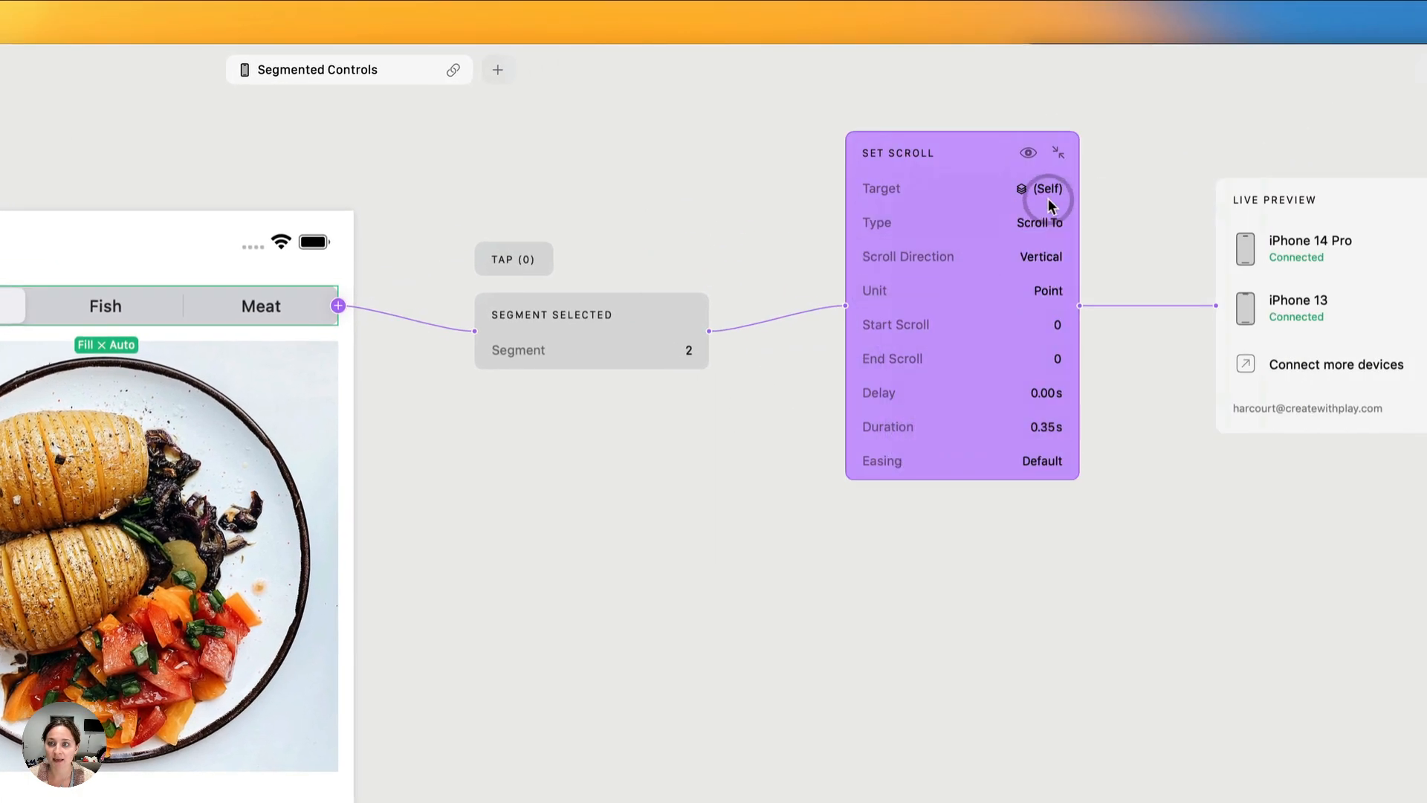
{"action": "mouse_move", "coordinate": [1189, 308]}
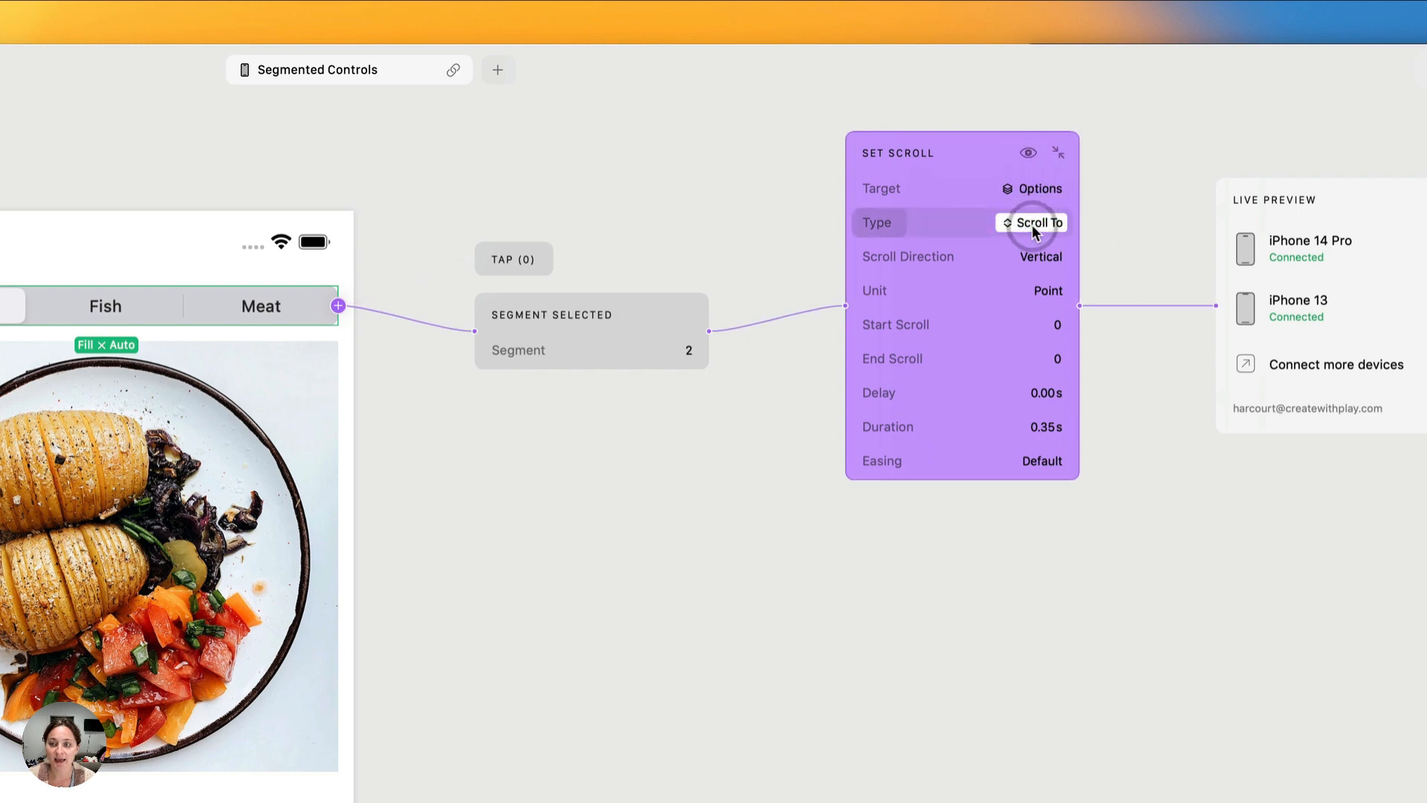
{"action": "left_click", "coordinate": [1038, 221]}
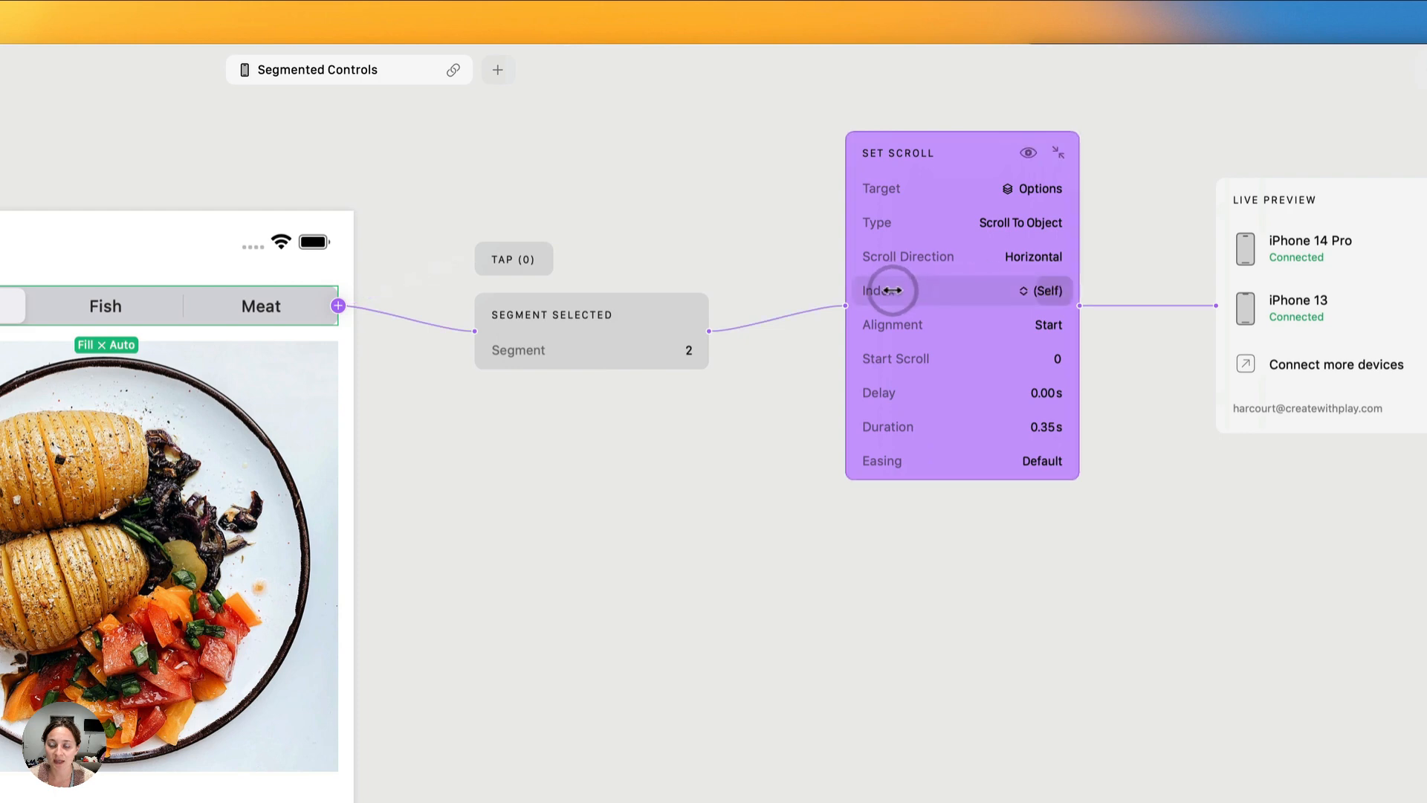
{"action": "left_click", "coordinate": [1047, 290]}
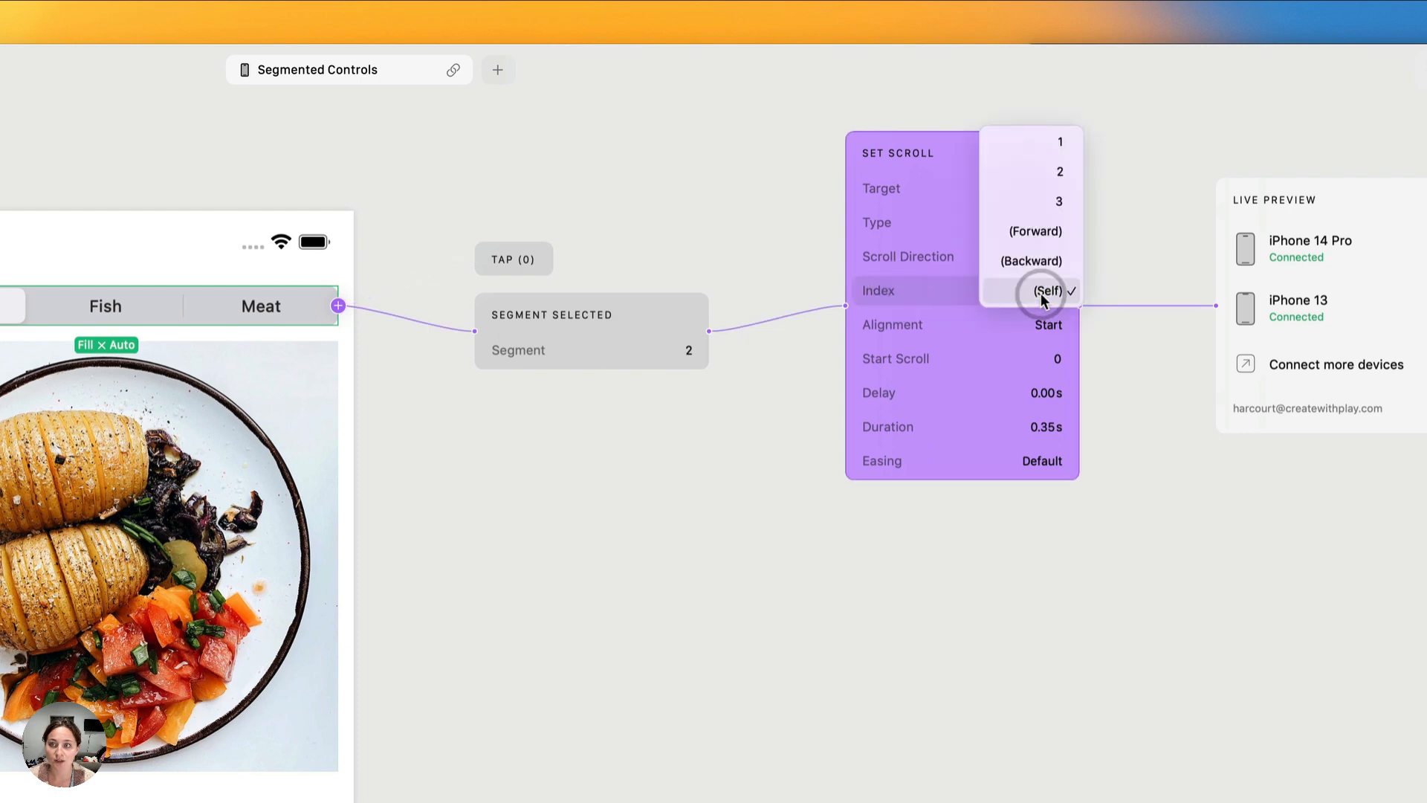
{"action": "left_click", "coordinate": [1044, 290]}
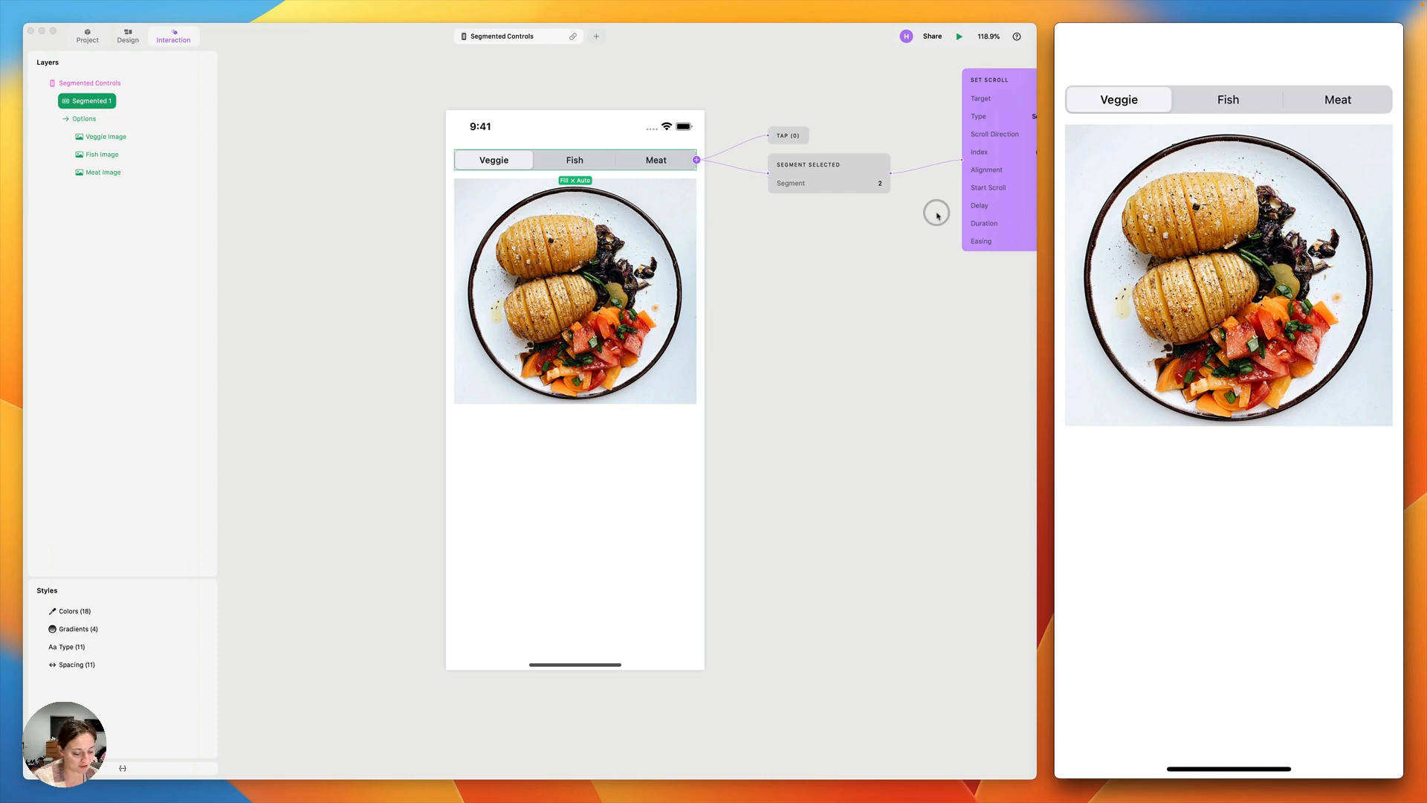
- Stop the live preview before duplicating the triggers
{"action": "left_click", "coordinate": [1228, 99]}
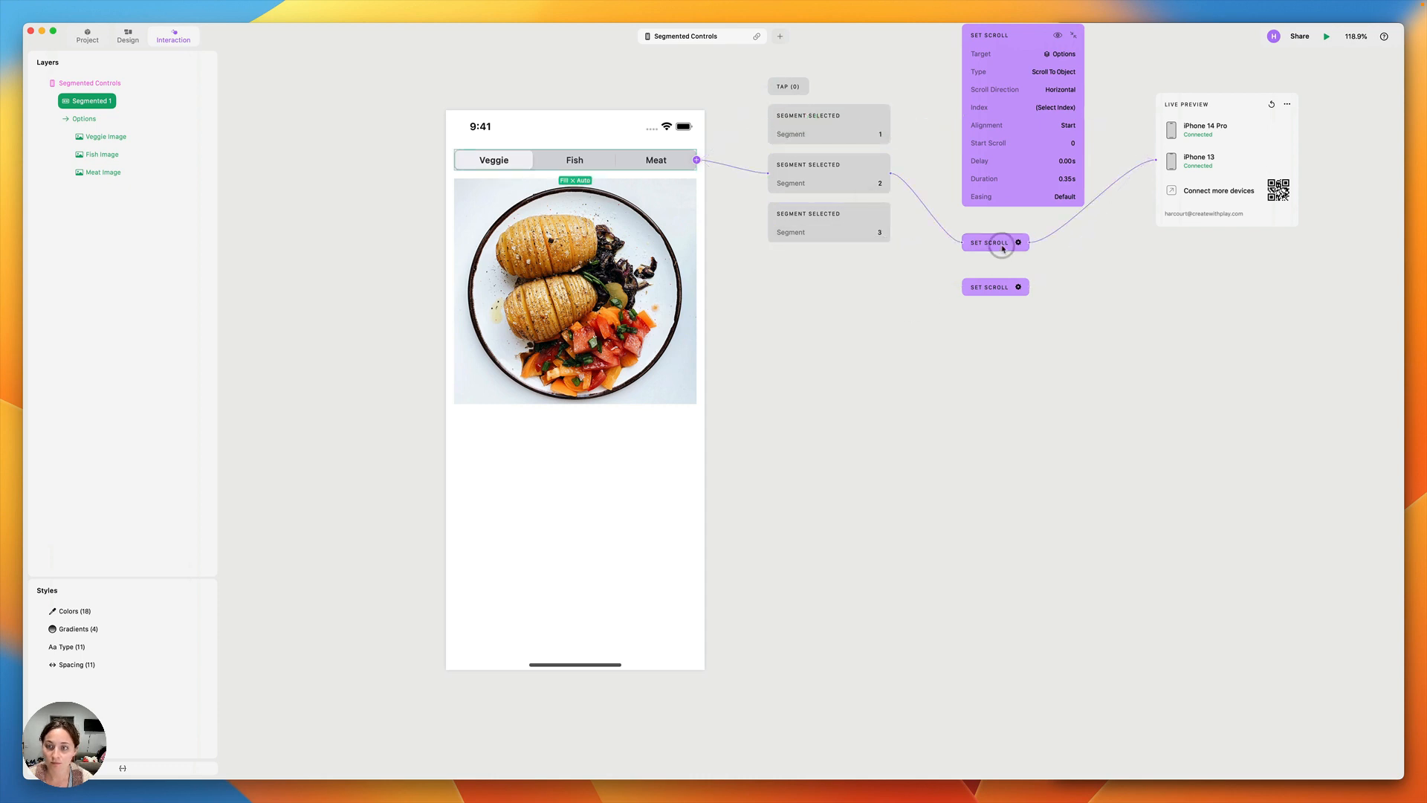
- Connect the copied Set Scroll response to the Segment 3 trigger
{"action": "left_click", "coordinate": [1055, 233]}
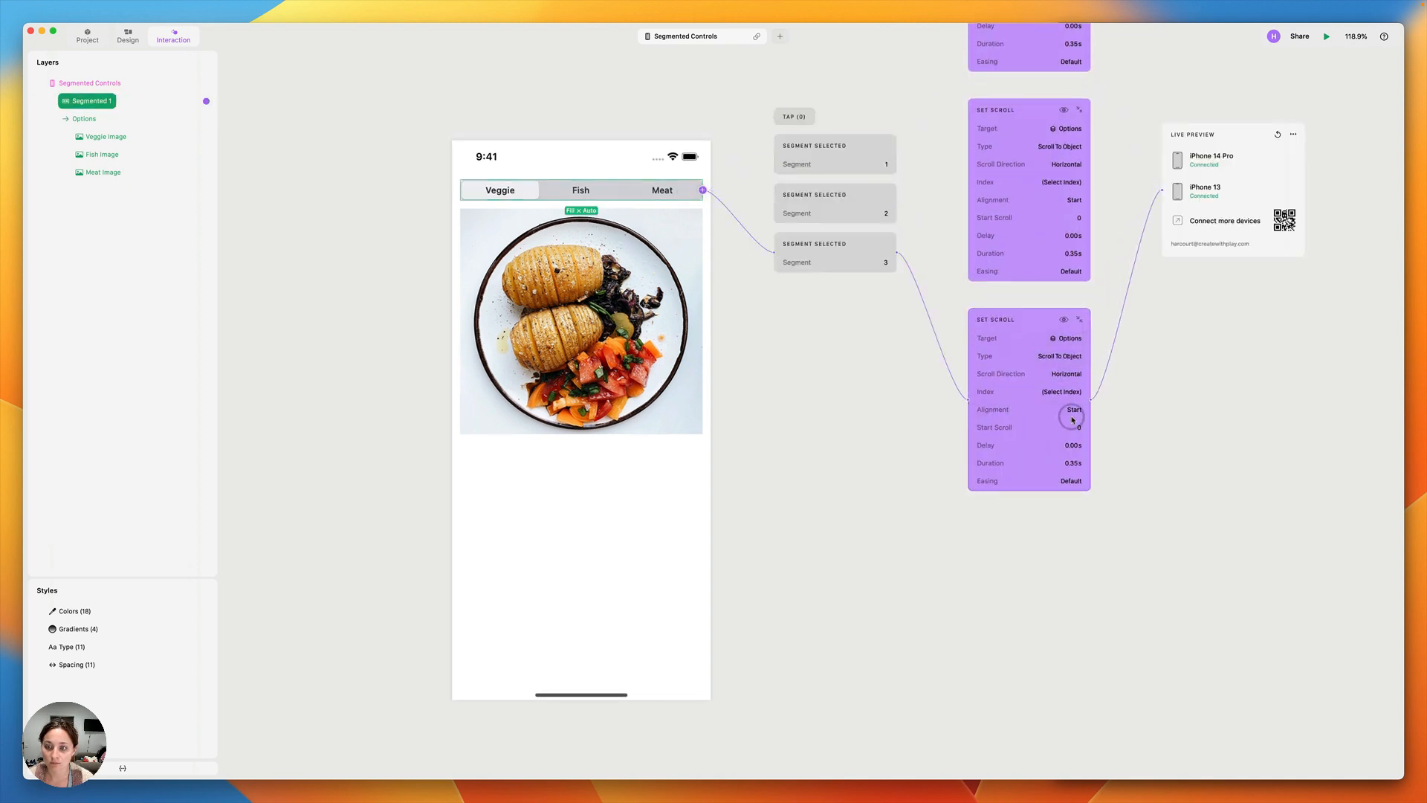
{"action": "left_click", "coordinate": [1059, 391]}
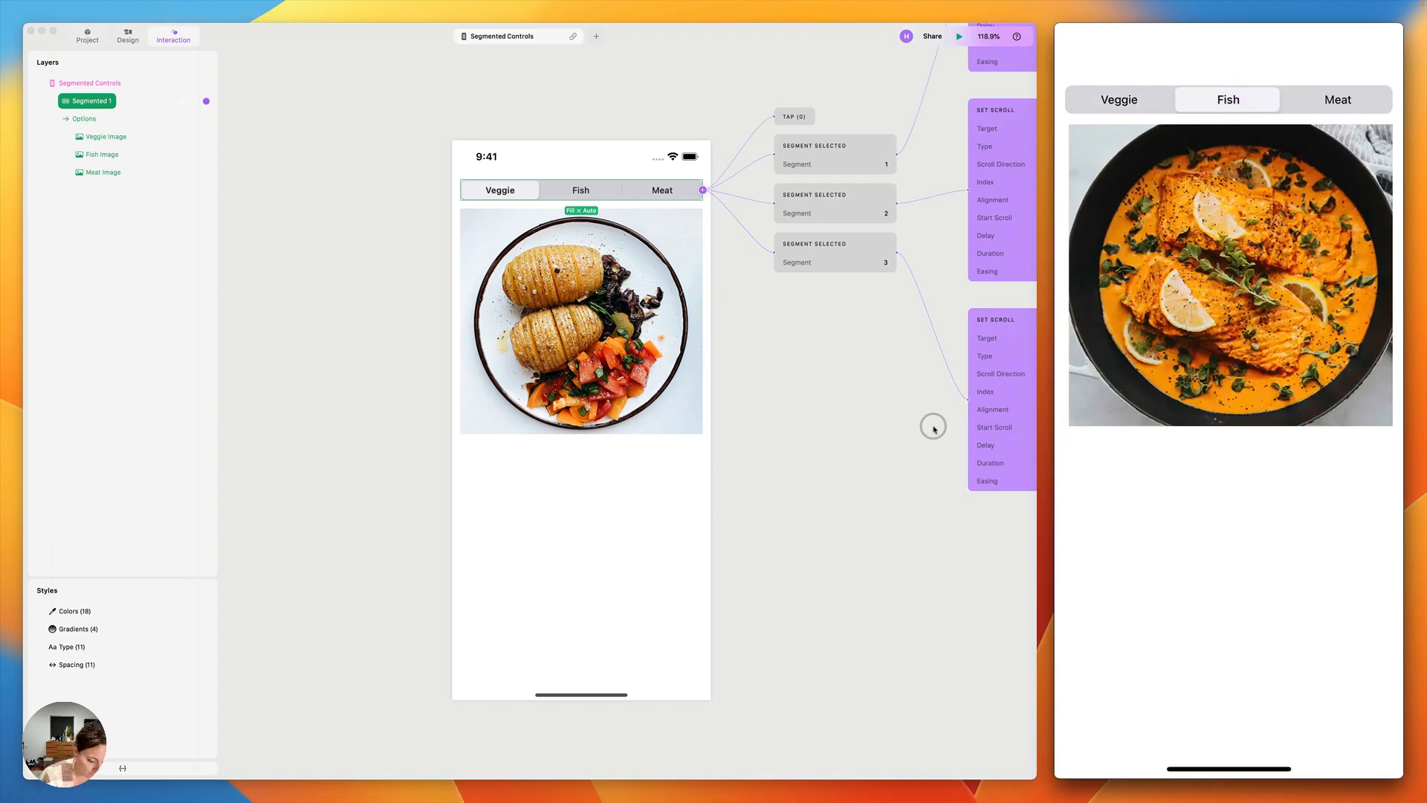
- Tap Meat then Veggie in the preview to confirm each photo scrolls into view
{"action": "left_click", "coordinate": [1336, 100]}
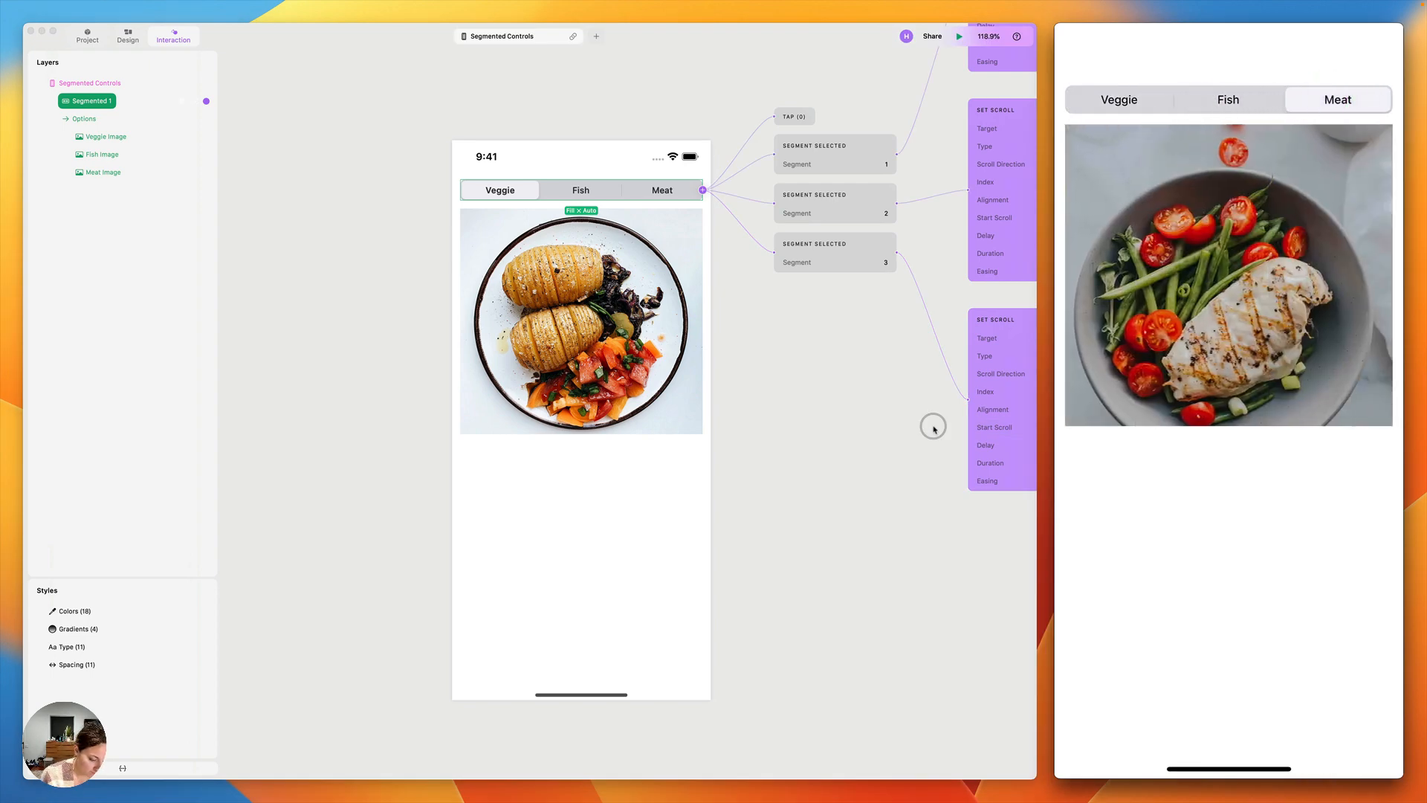
{"action": "left_click", "coordinate": [1118, 99]}
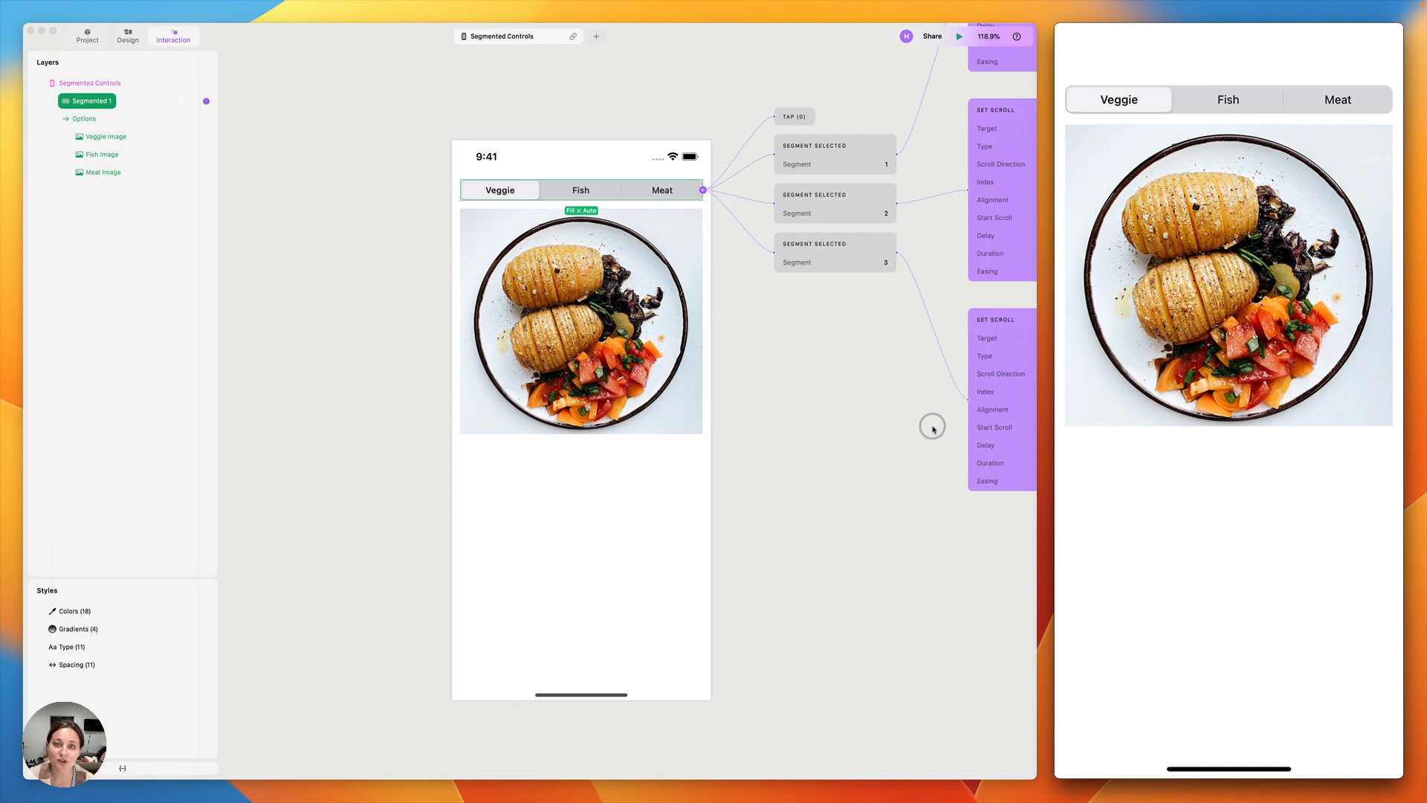
{"action": "mouse_move", "coordinate": [883, 435]}
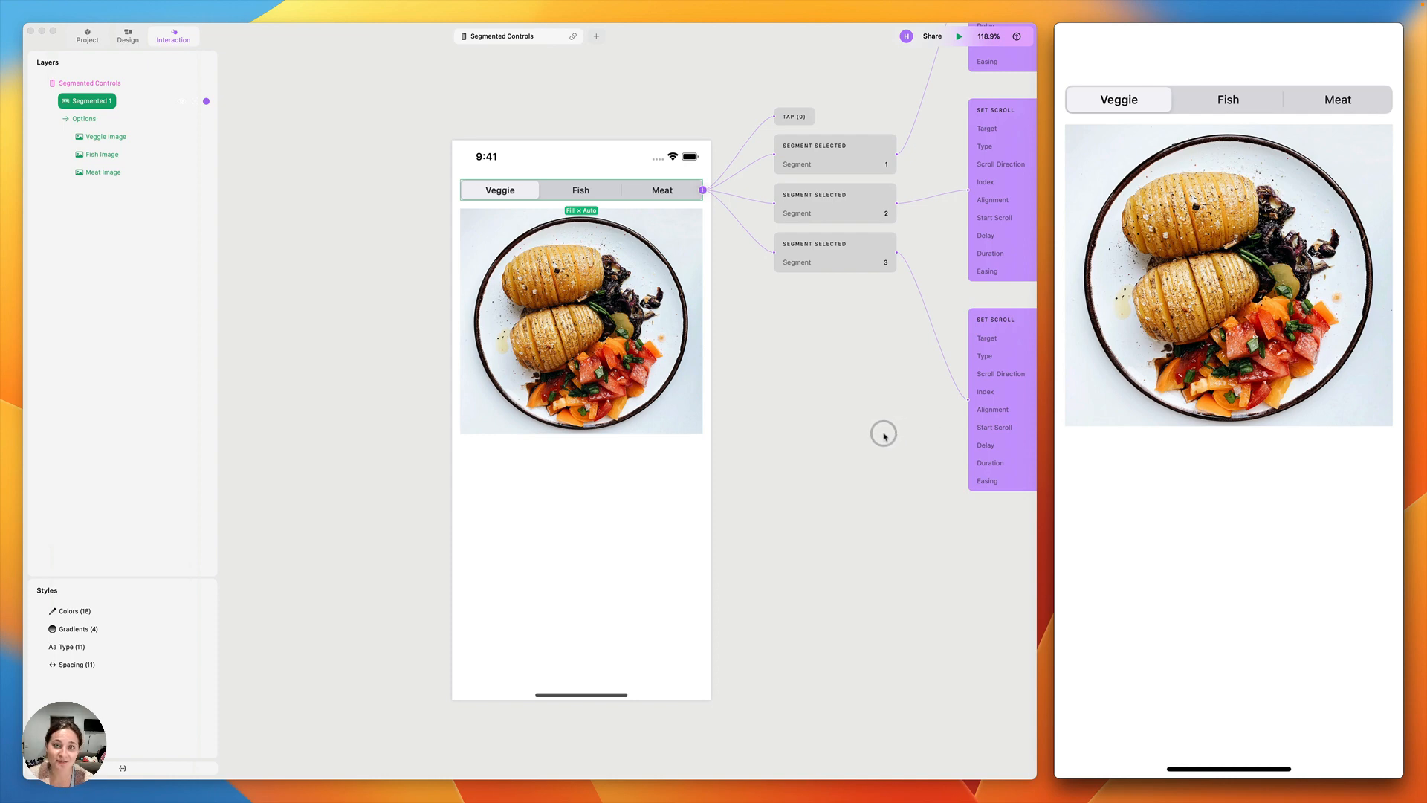
{"action": "mouse_move", "coordinate": [819, 398]}
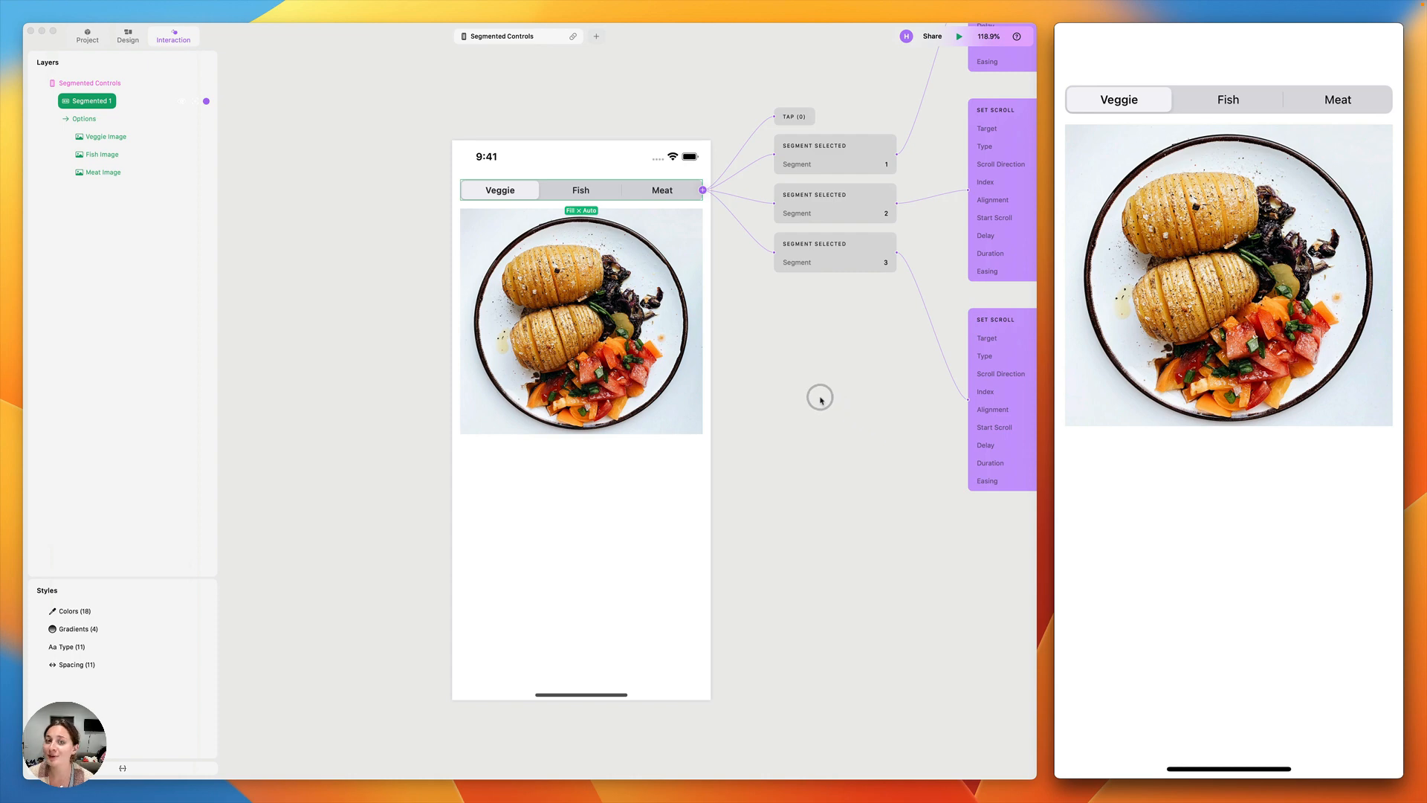